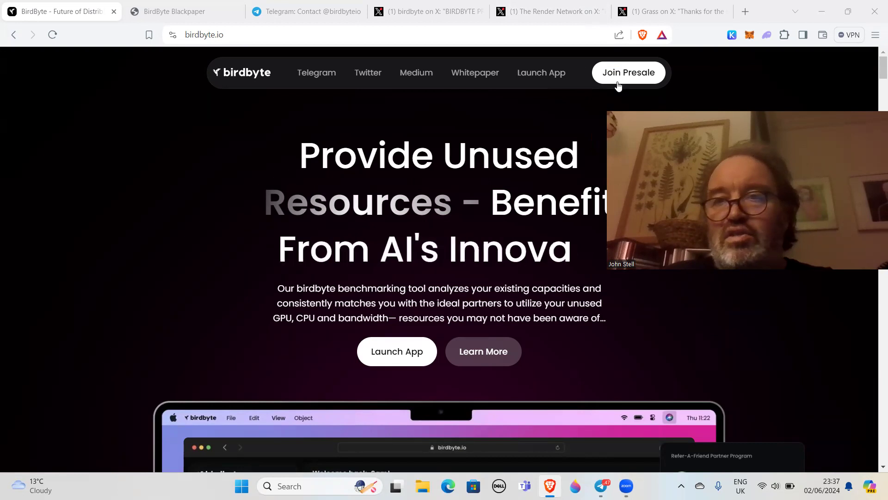
pyautogui.moveTo(669, 101)
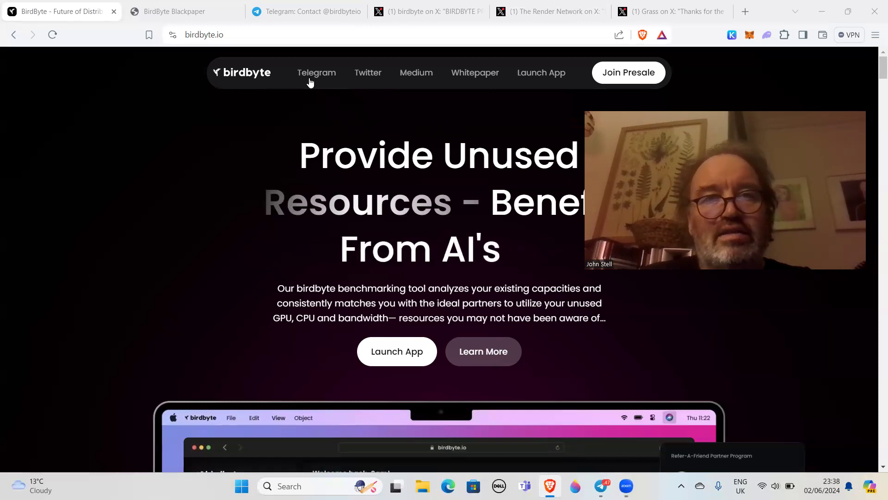
# Open birdbyte's Telegram group in the desktop app, join it, then close the app
pyautogui.click(306, 11)
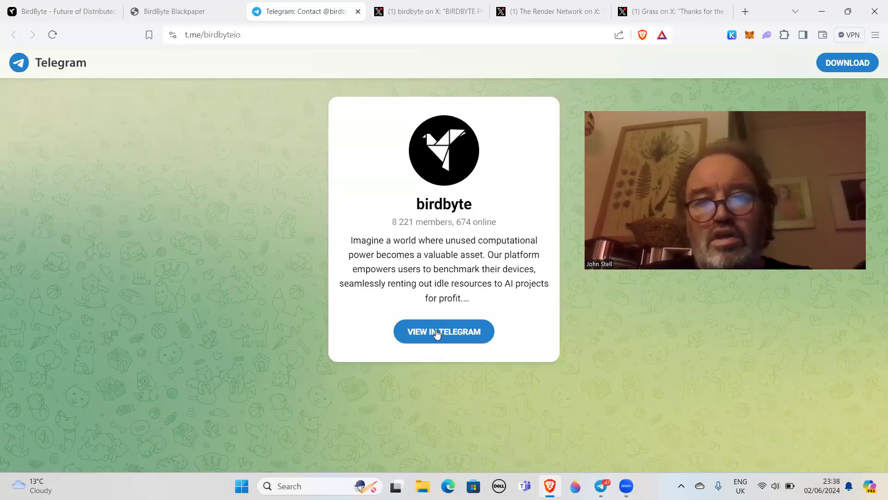
pyautogui.click(443, 331)
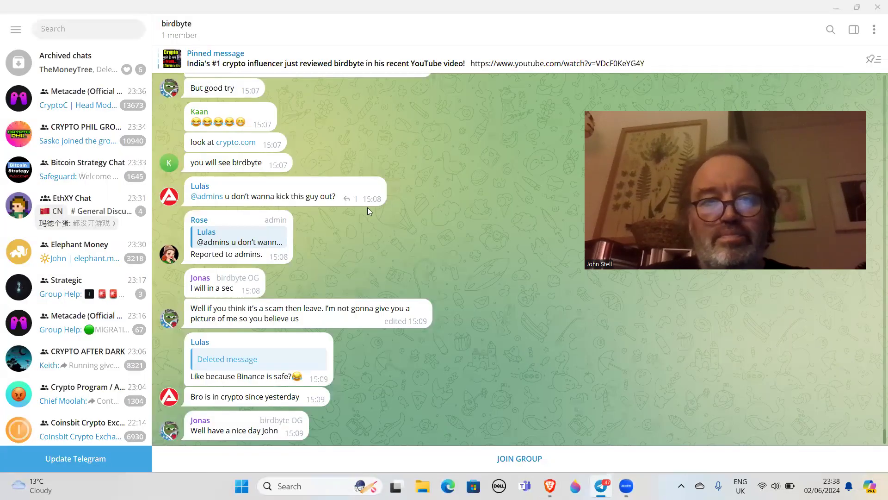
pyautogui.moveTo(243, 235)
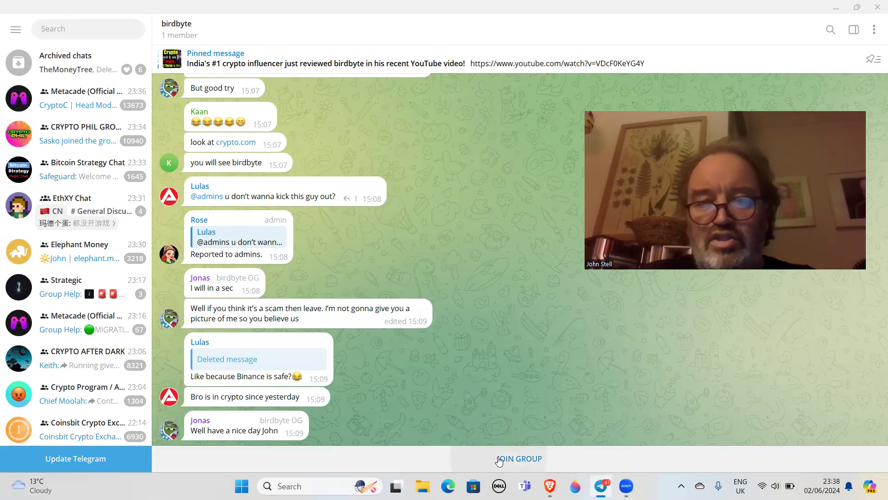
pyautogui.click(519, 458)
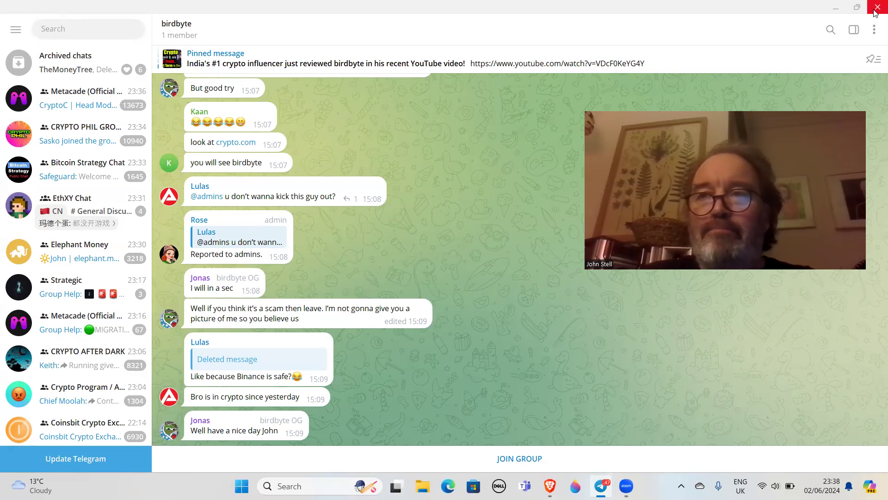
pyautogui.click(878, 6)
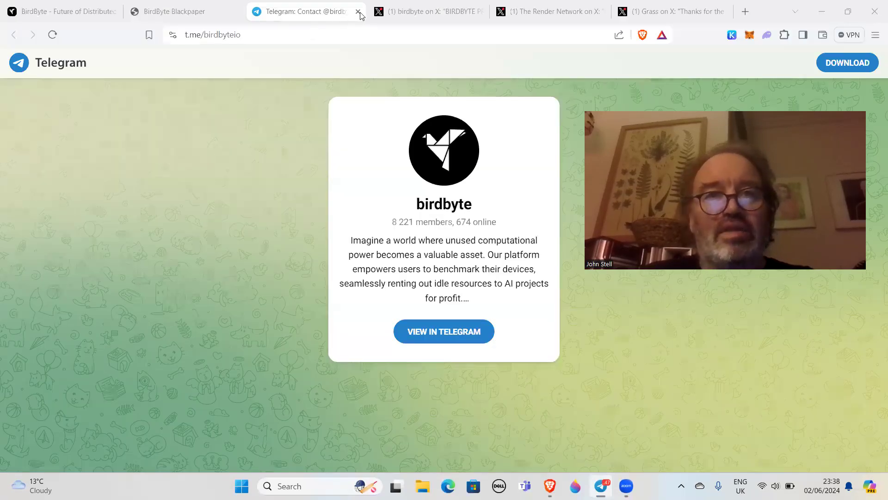
# Close the Telegram tab and view page 11 of the Blackpaper, the presale lockup and vesting schedule
pyautogui.click(359, 12)
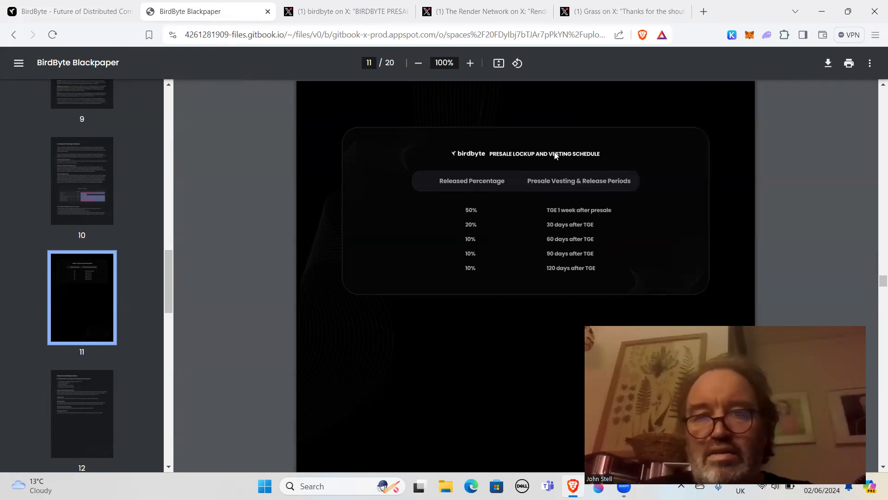
pyautogui.moveTo(532, 164)
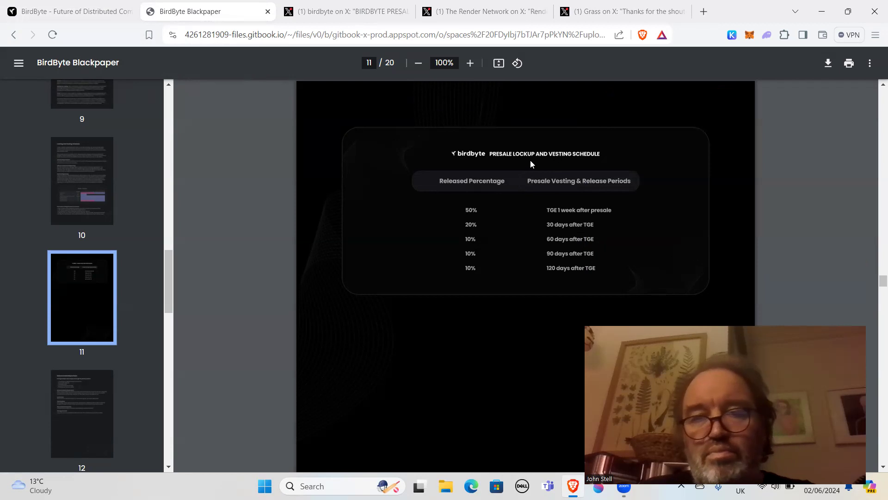
pyautogui.moveTo(476, 215)
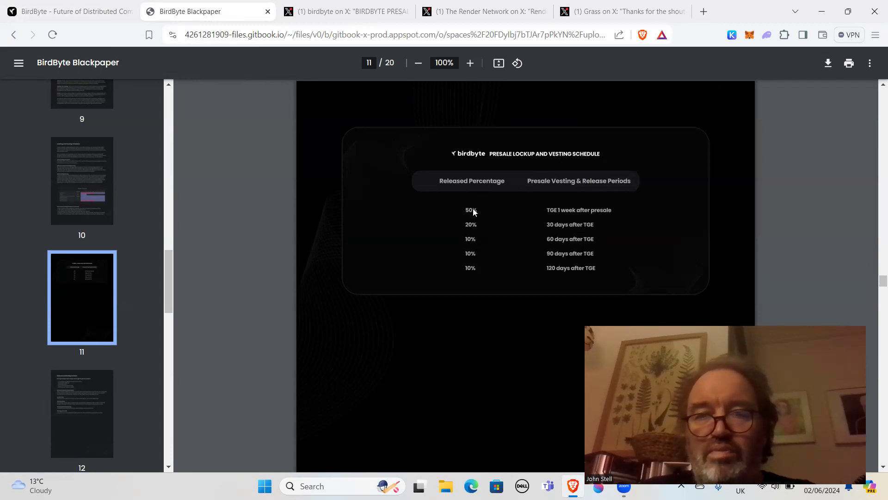
pyautogui.moveTo(651, 313)
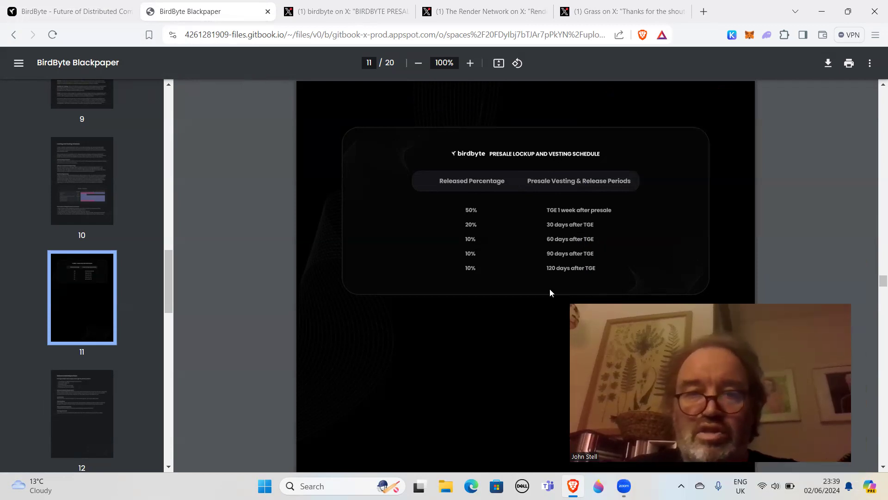
pyautogui.moveTo(476, 217)
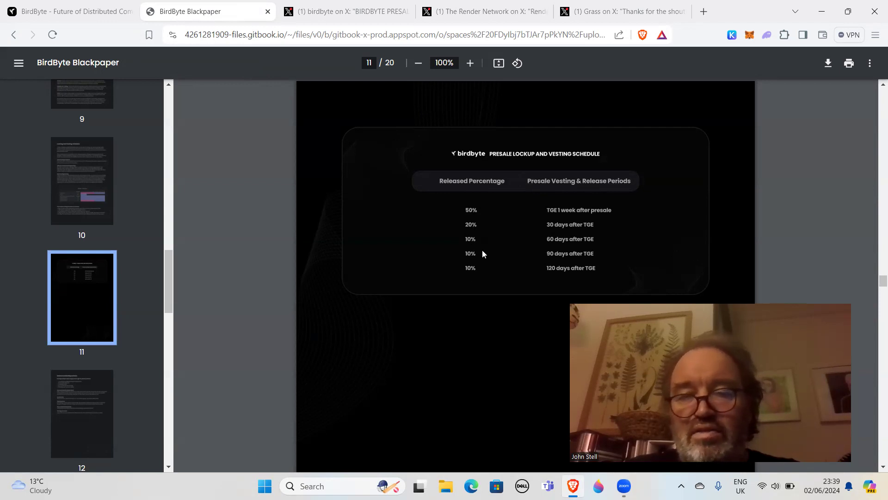
pyautogui.moveTo(664, 290)
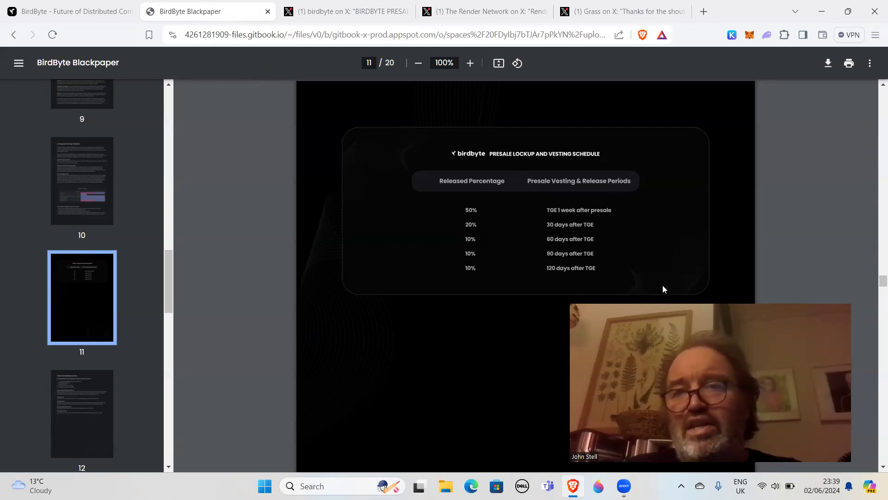
pyautogui.moveTo(711, 383); pyautogui.dragTo(725, 182)
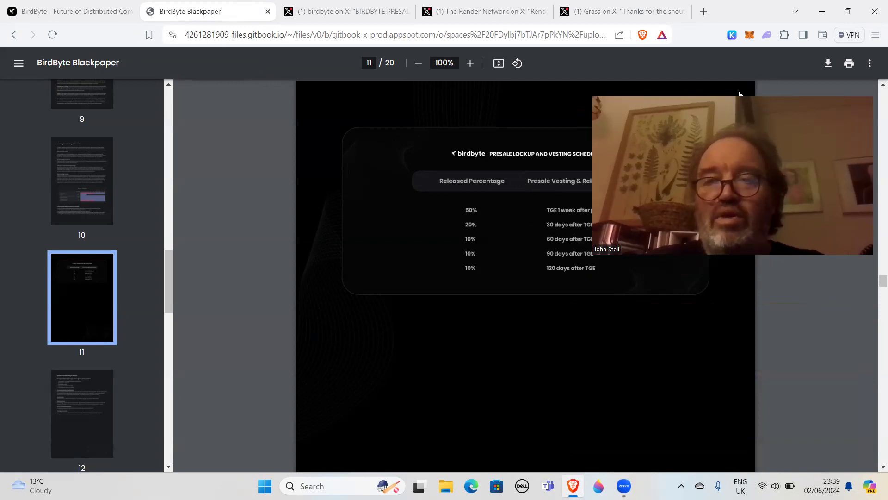
pyautogui.moveTo(447, 139)
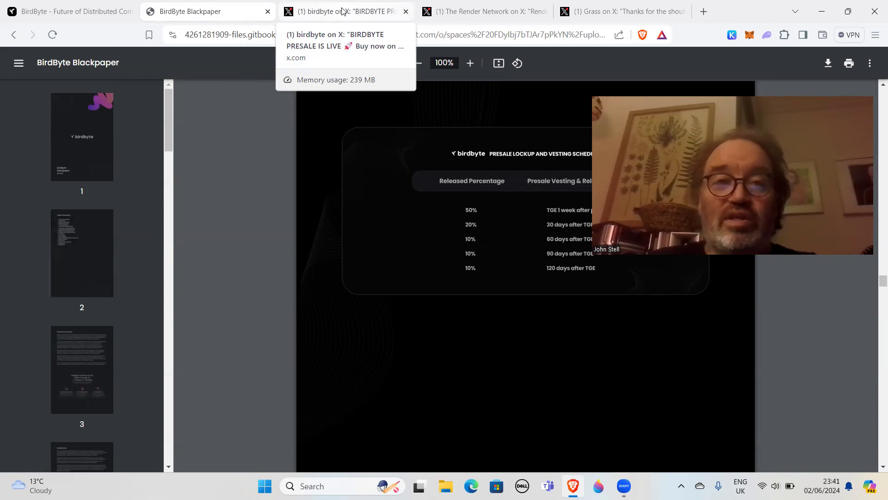
# Switch to birdbyte's pinned 'BIRDBYTE PRESALE' post announcing the presale is live
pyautogui.click(341, 11)
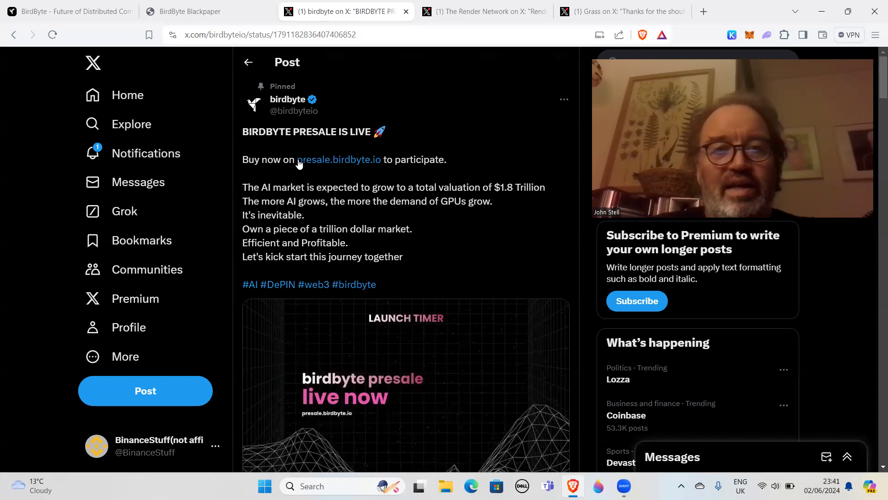
pyautogui.moveTo(420, 161)
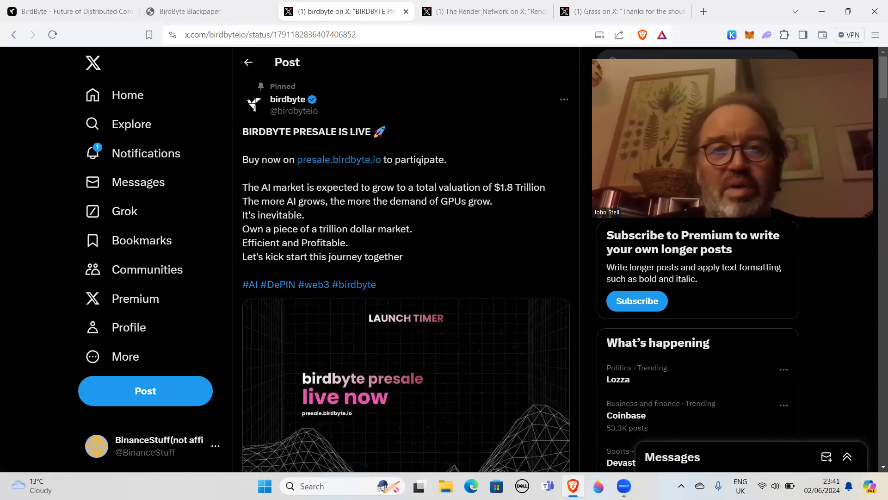
pyautogui.moveTo(432, 190)
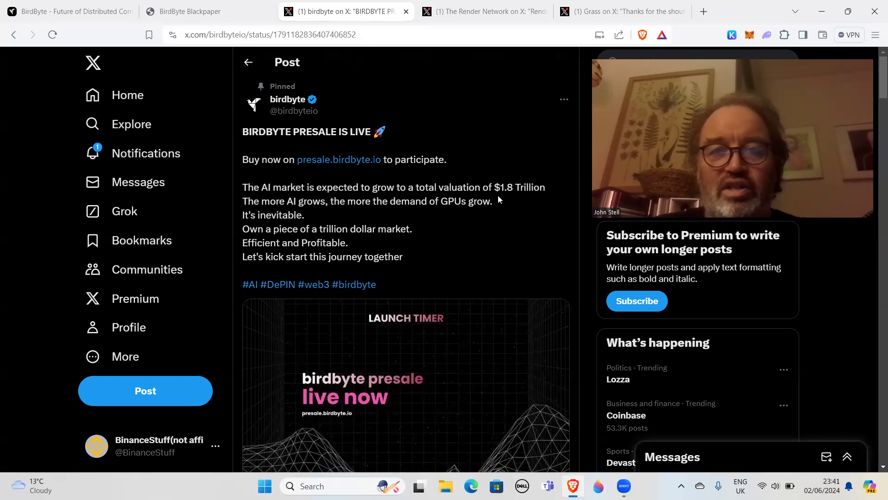
pyautogui.moveTo(402, 207)
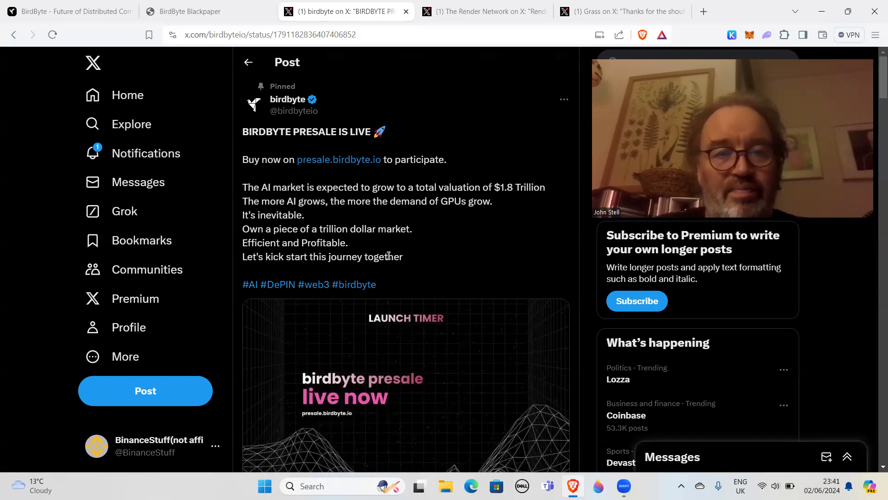
pyautogui.scroll(-3)
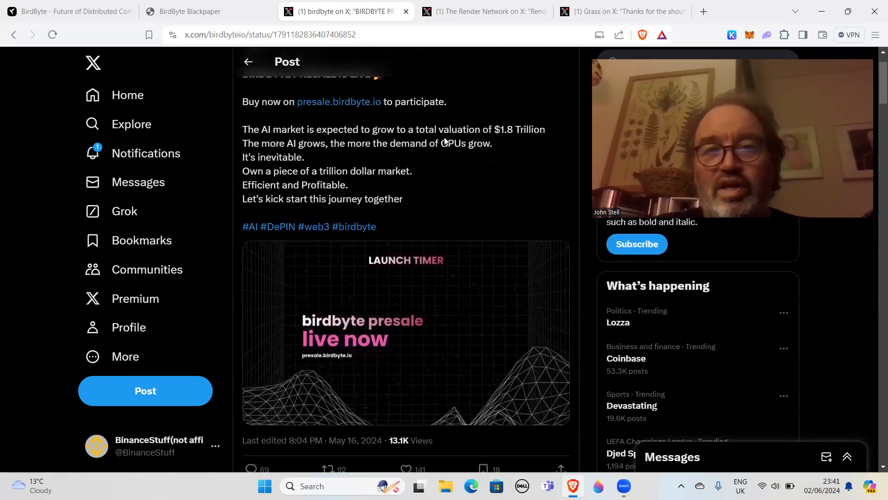
pyautogui.scroll(-3)
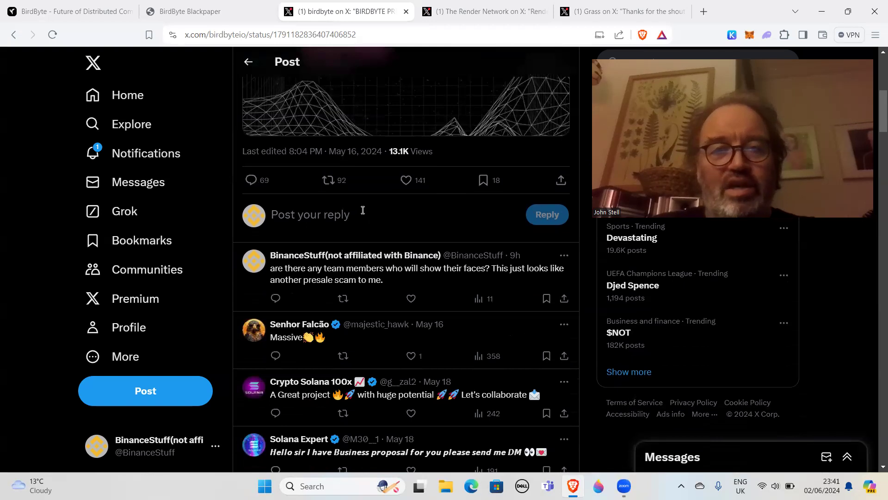
pyautogui.scroll(-3)
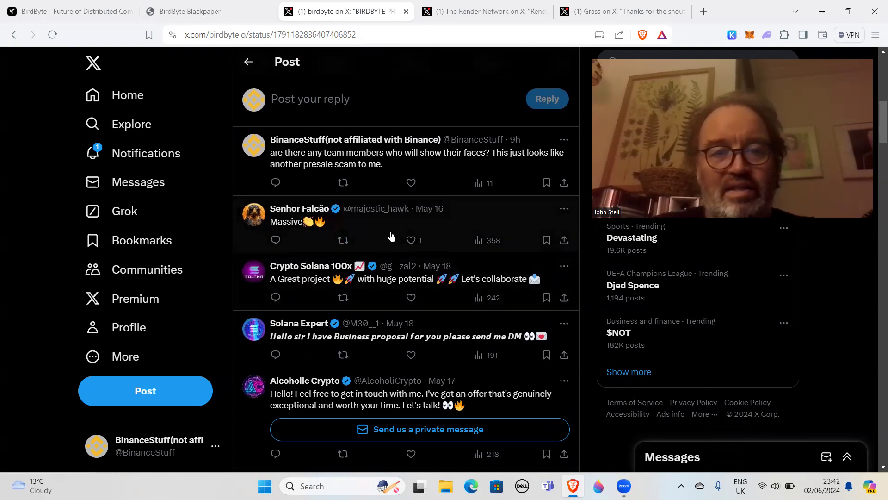
pyautogui.scroll(-3)
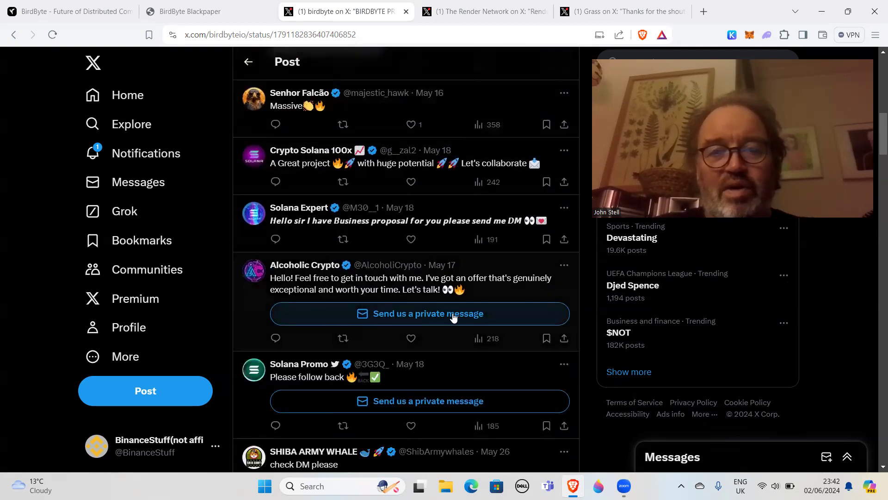
pyautogui.moveTo(442, 394)
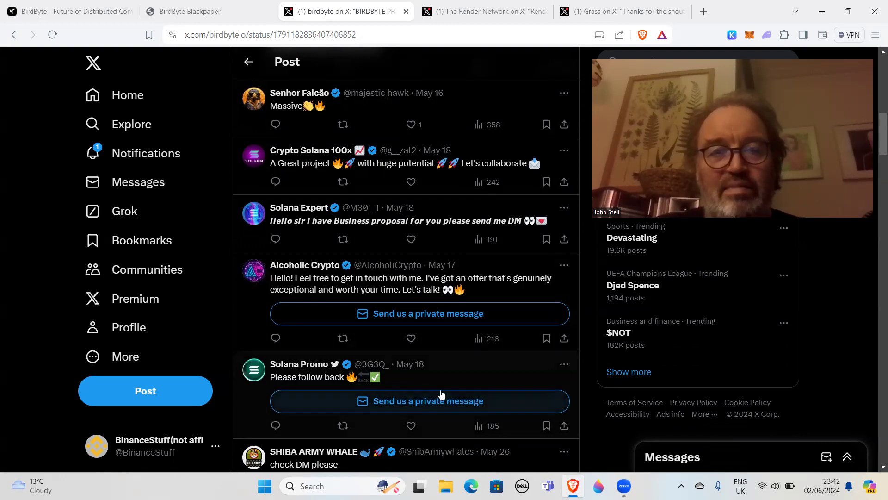
pyautogui.moveTo(325, 230)
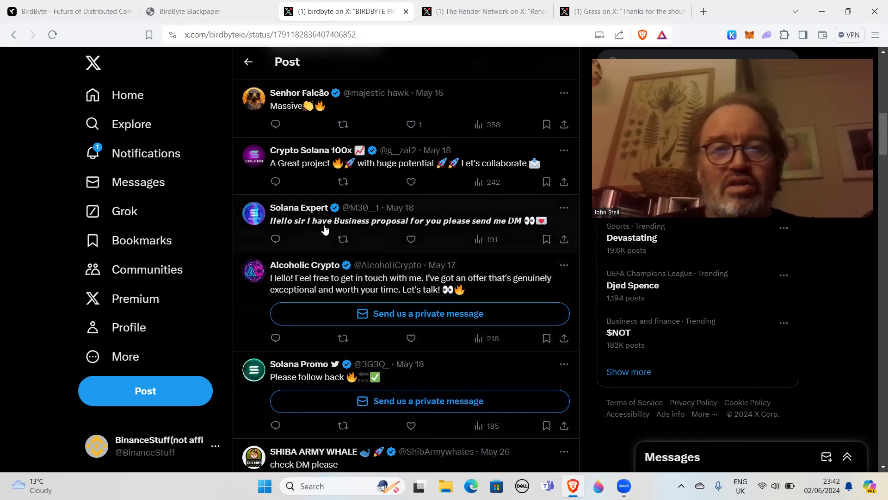
pyautogui.moveTo(485, 230)
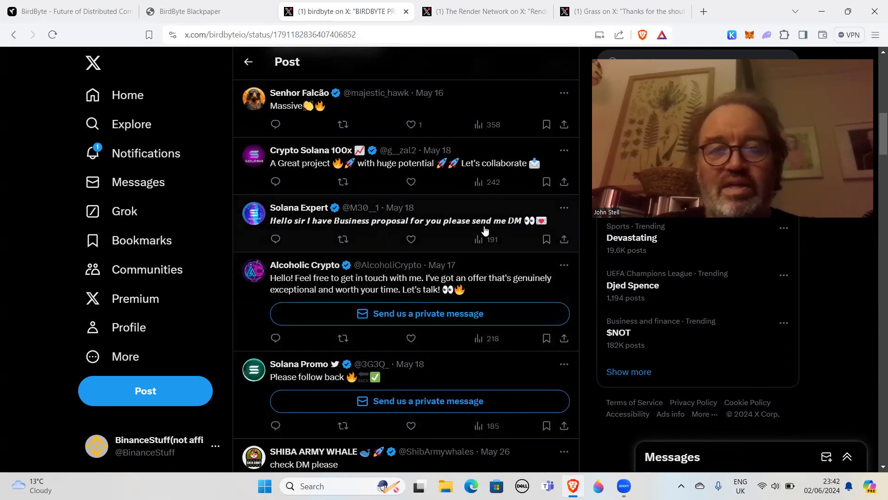
pyautogui.scroll(-3)
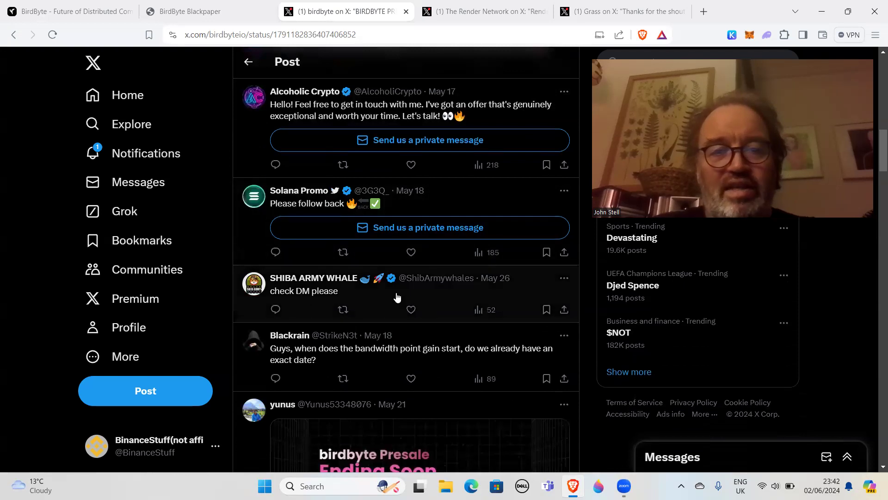
pyautogui.scroll(-3)
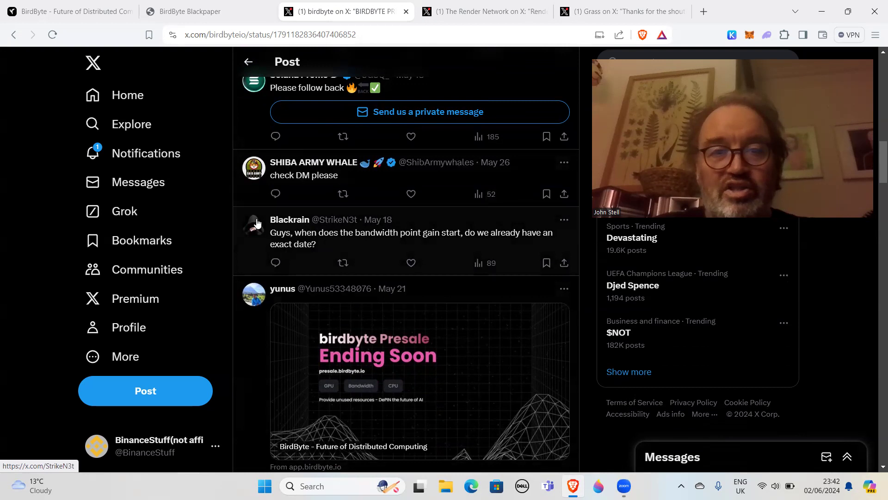
pyautogui.scroll(-3)
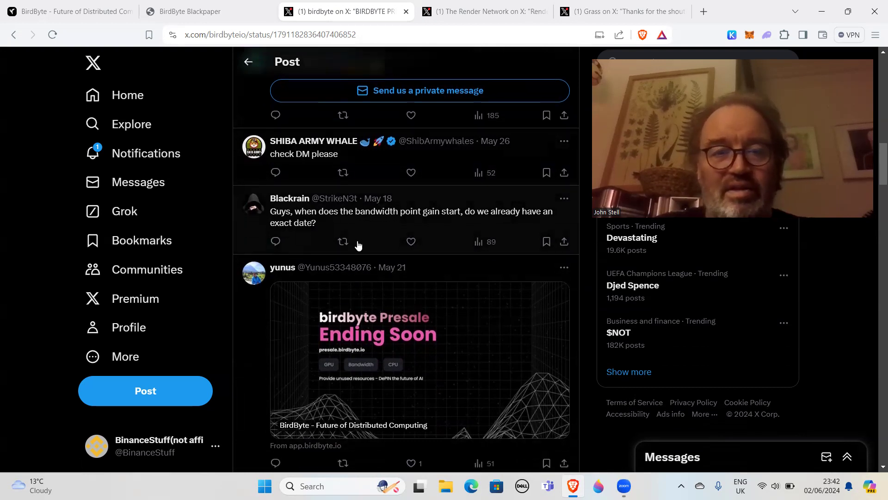
pyautogui.scroll(-3)
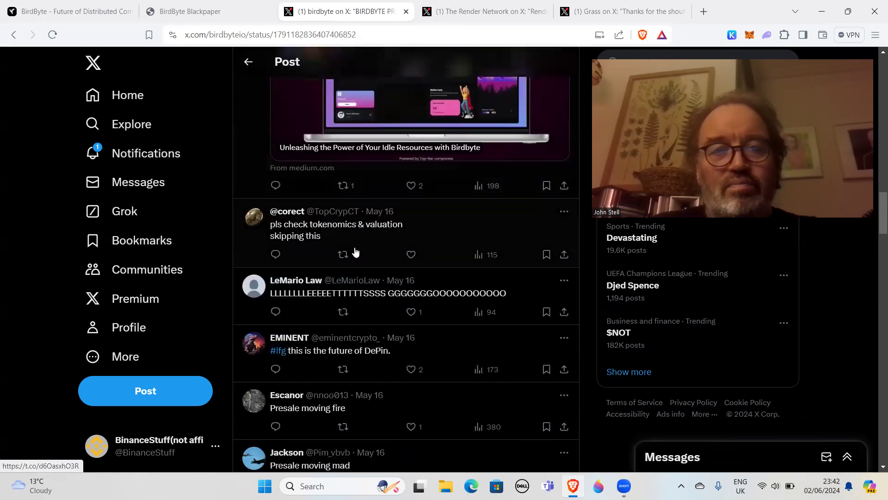
pyautogui.scroll(-3)
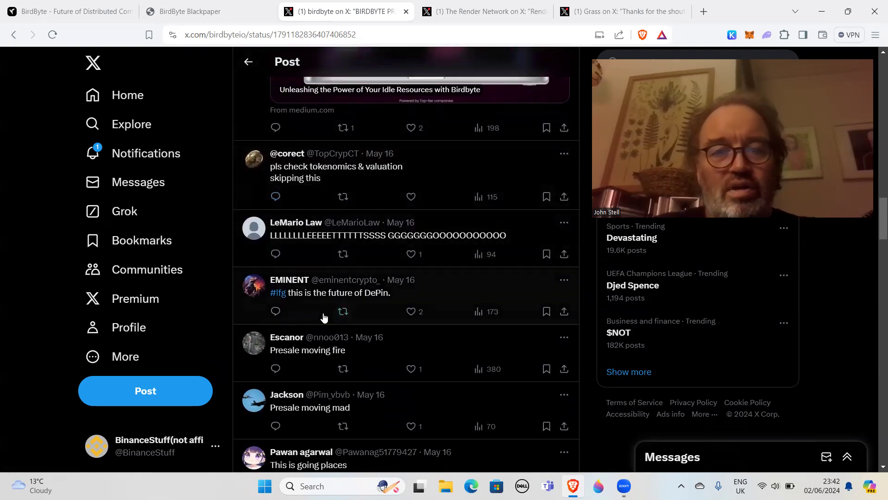
pyautogui.scroll(-3)
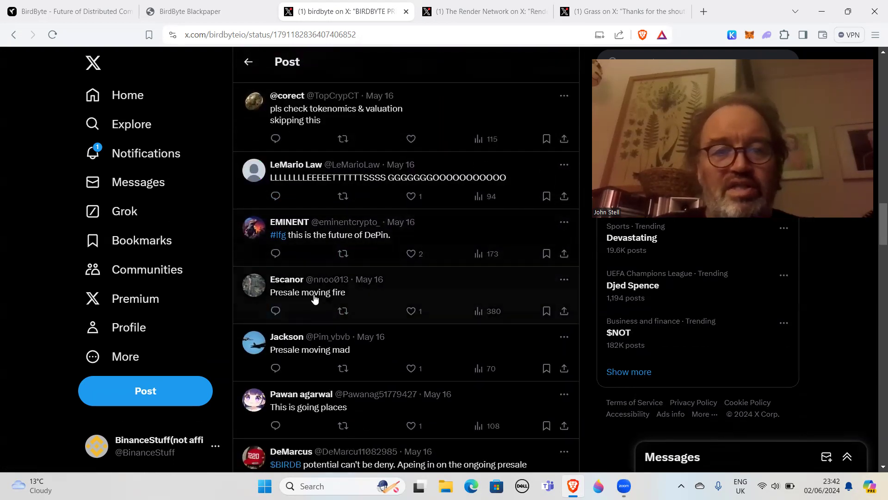
pyautogui.scroll(-3)
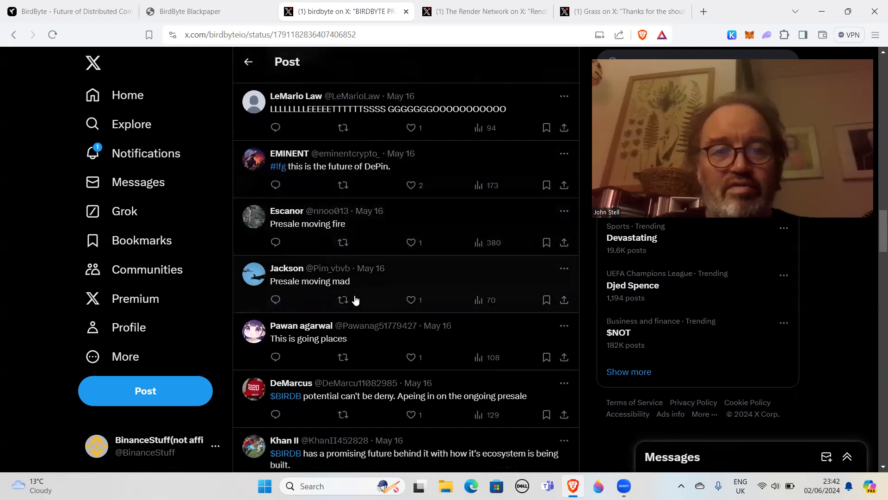
pyautogui.scroll(-3)
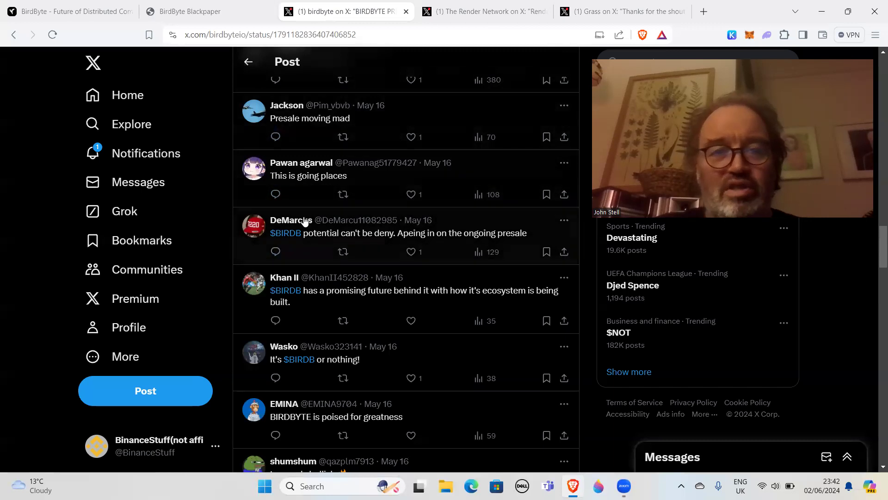
pyautogui.moveTo(320, 271)
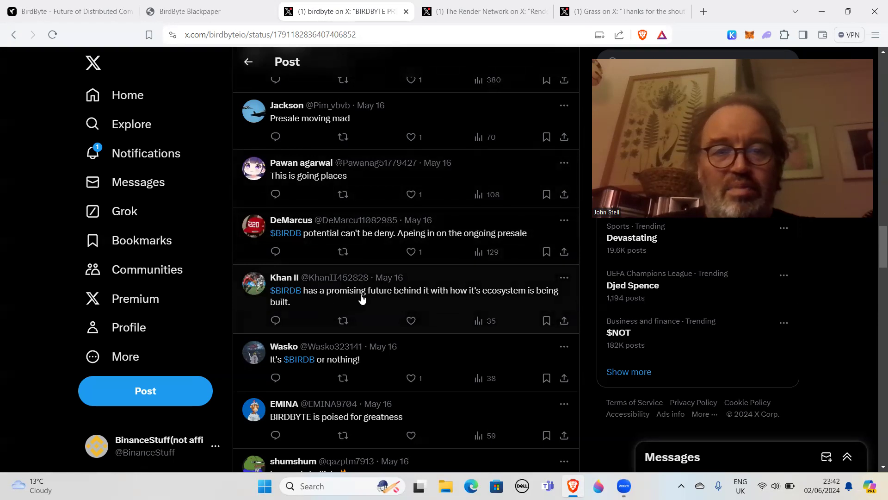
pyautogui.moveTo(359, 310)
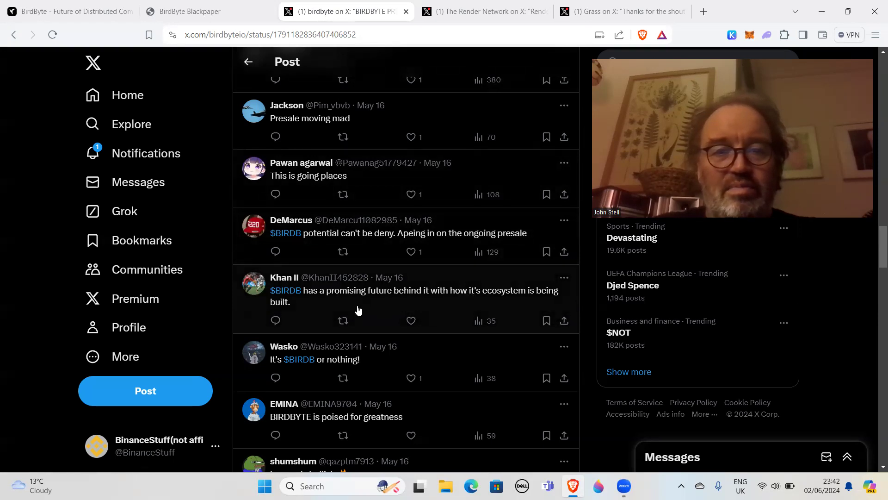
pyautogui.scroll(-3)
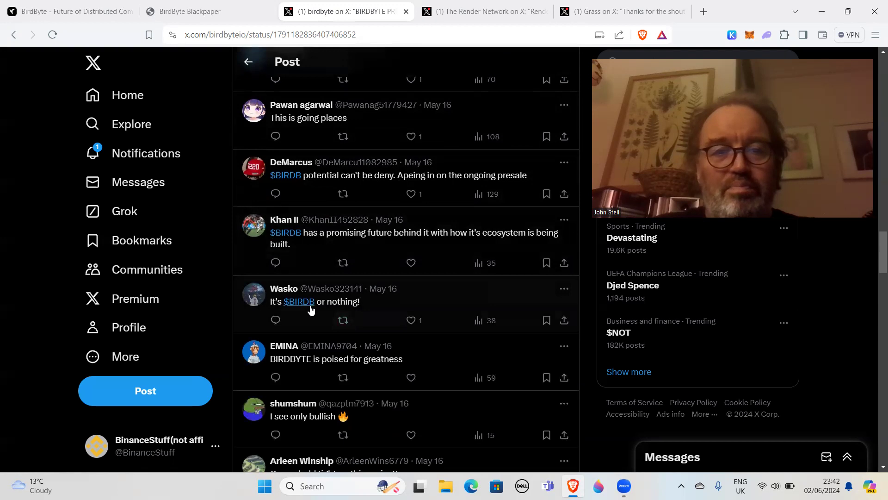
pyautogui.moveTo(347, 340)
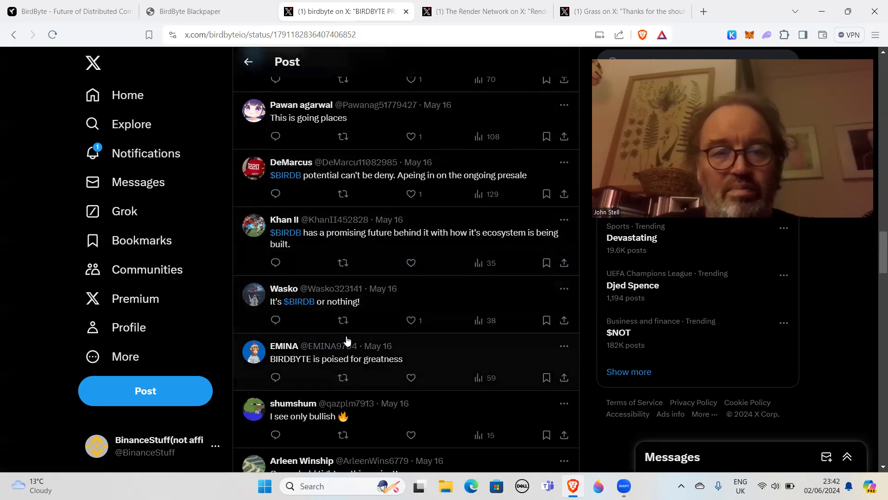
pyautogui.scroll(-3)
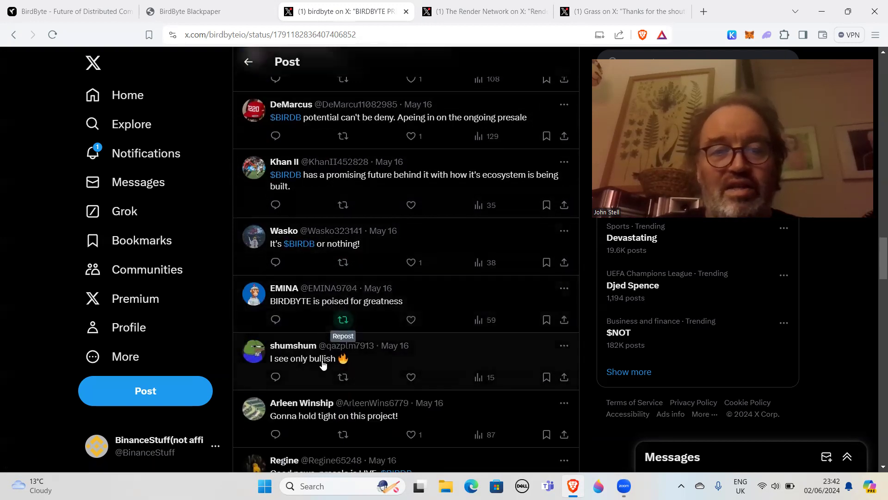
pyautogui.scroll(-3)
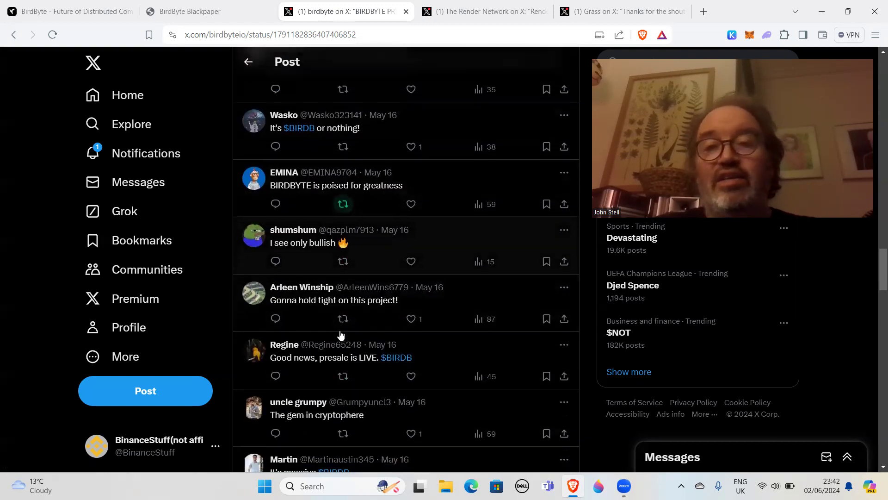
pyautogui.scroll(-3)
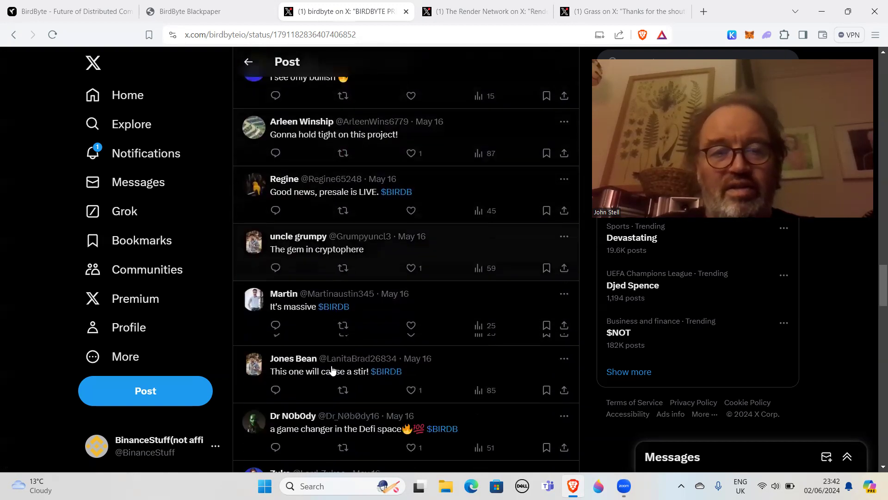
pyautogui.scroll(-3)
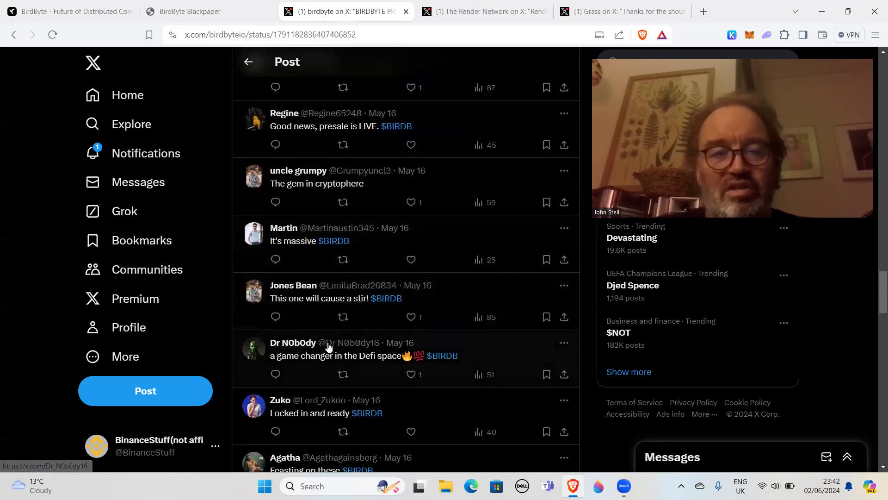
pyautogui.scroll(3)
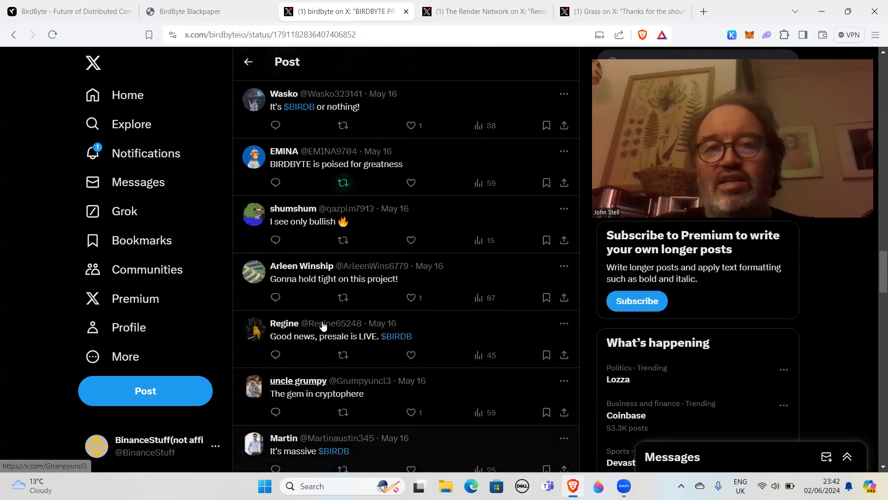
pyautogui.scroll(-3)
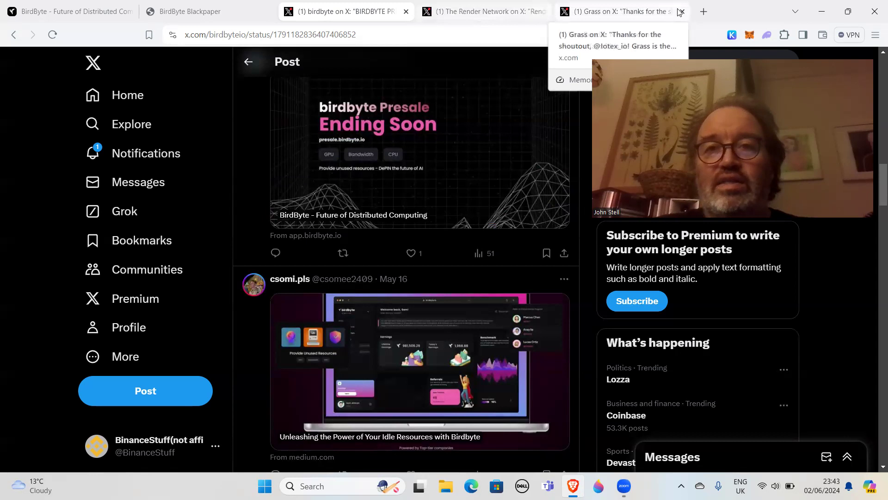
# Switch to Grass's post thanking IoTeX and scroll through its replies
pyautogui.click(621, 11)
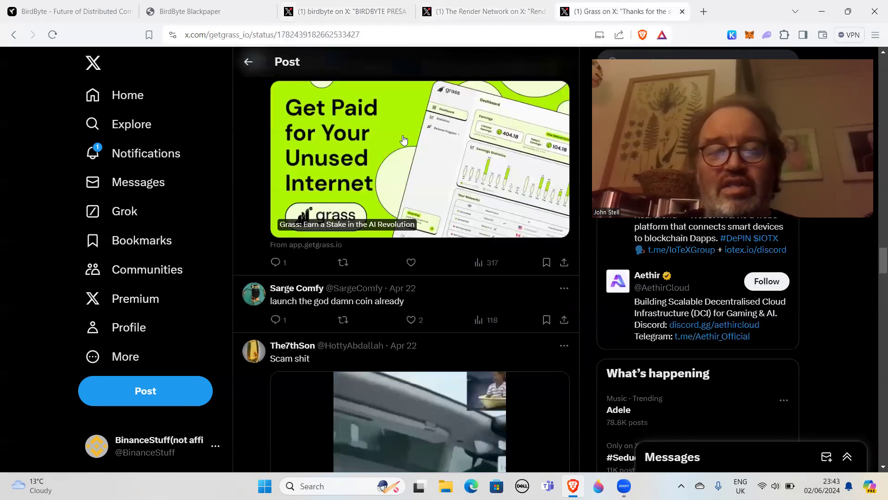
pyautogui.scroll(-3)
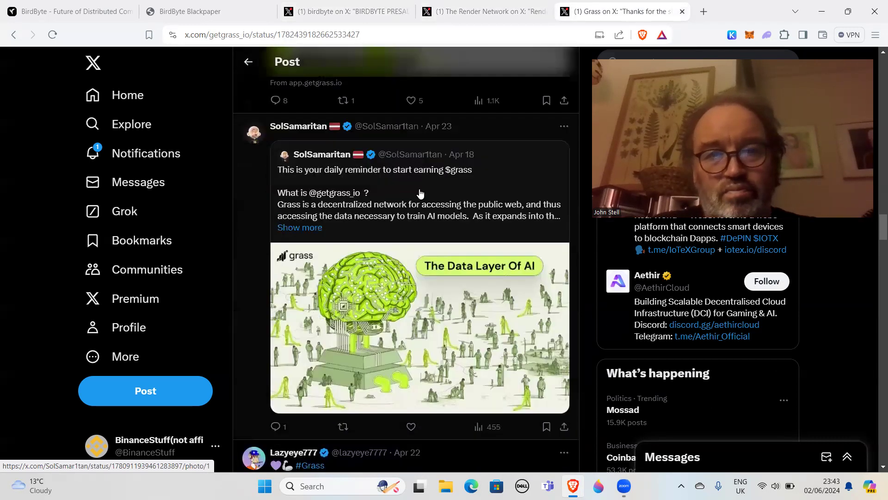
pyautogui.scroll(-3)
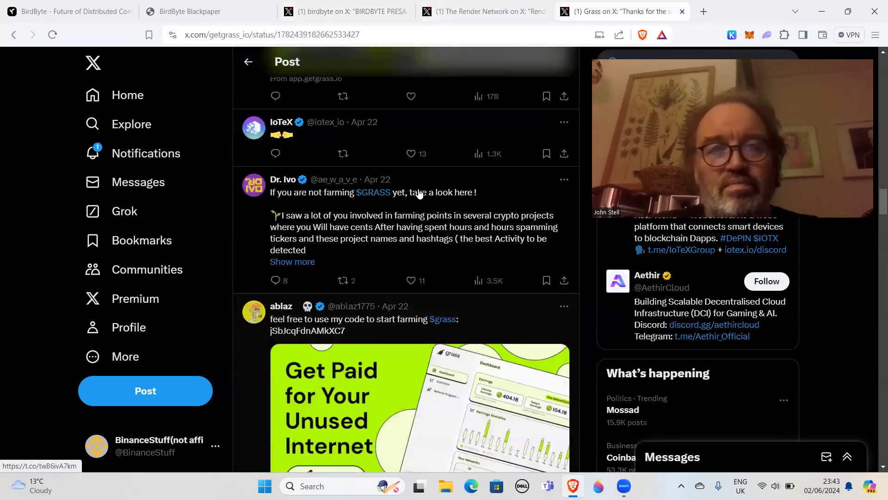
pyautogui.scroll(-3)
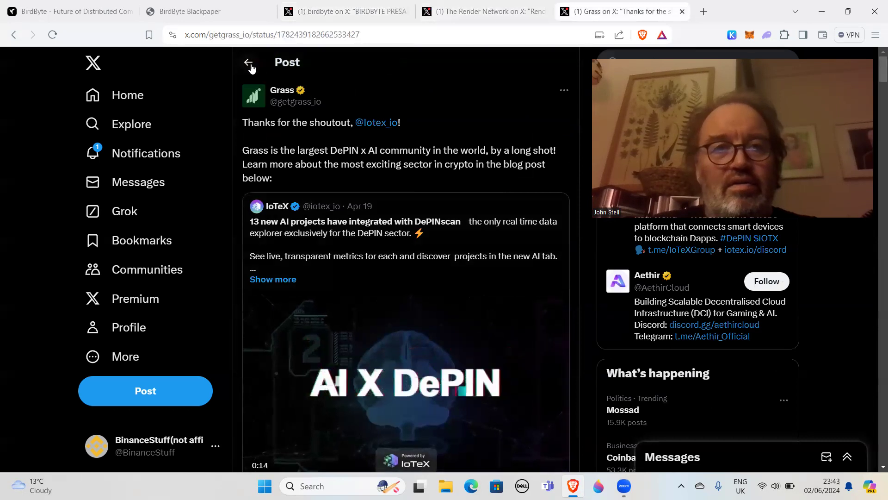
pyautogui.click(249, 61)
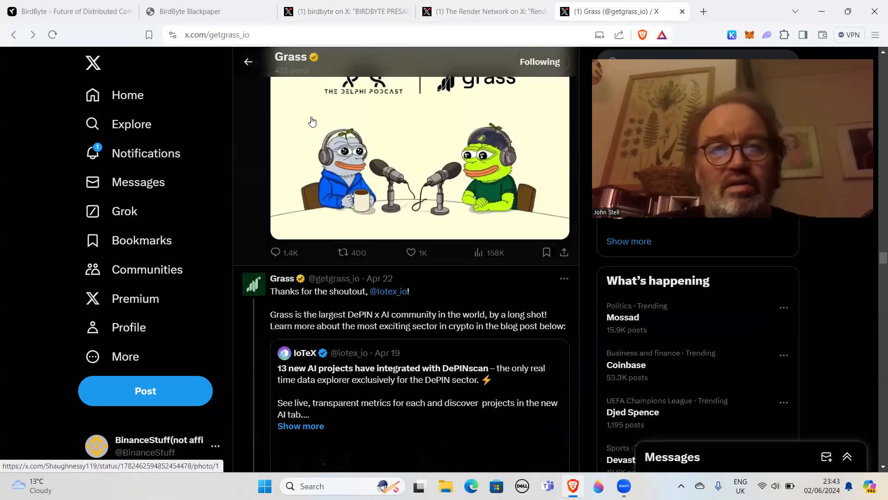
pyautogui.scroll(-3)
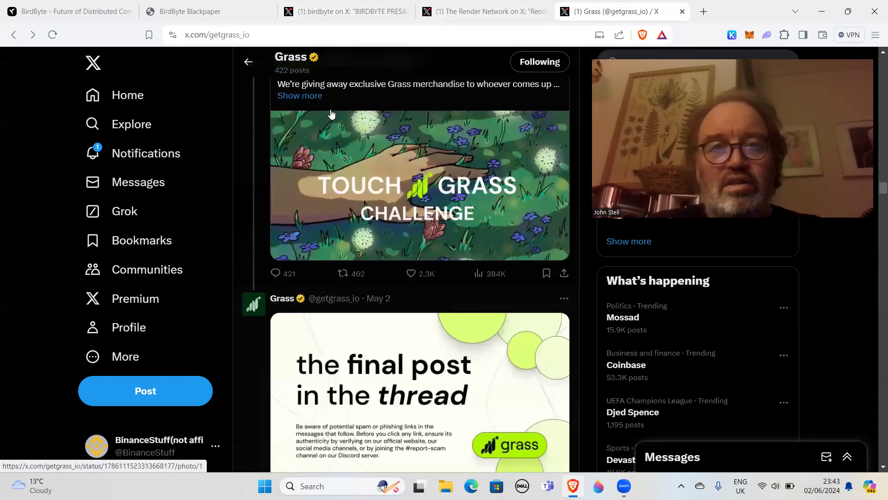
pyautogui.scroll(-3)
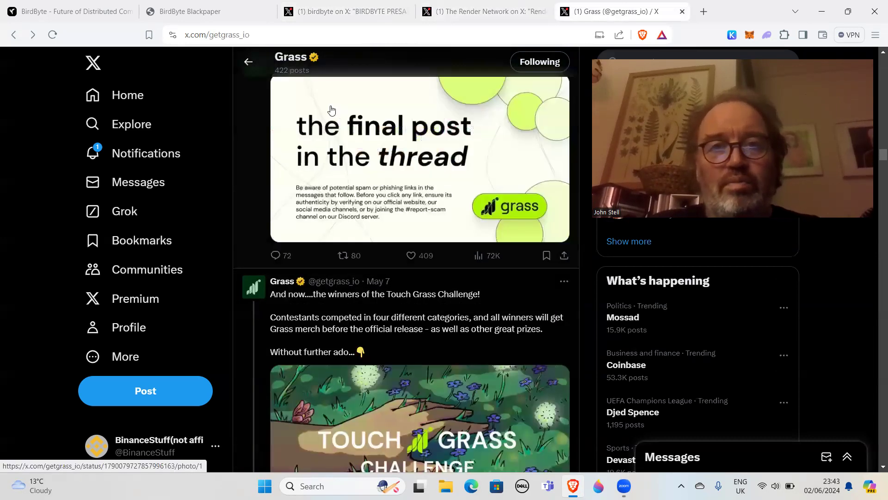
pyautogui.scroll(-3)
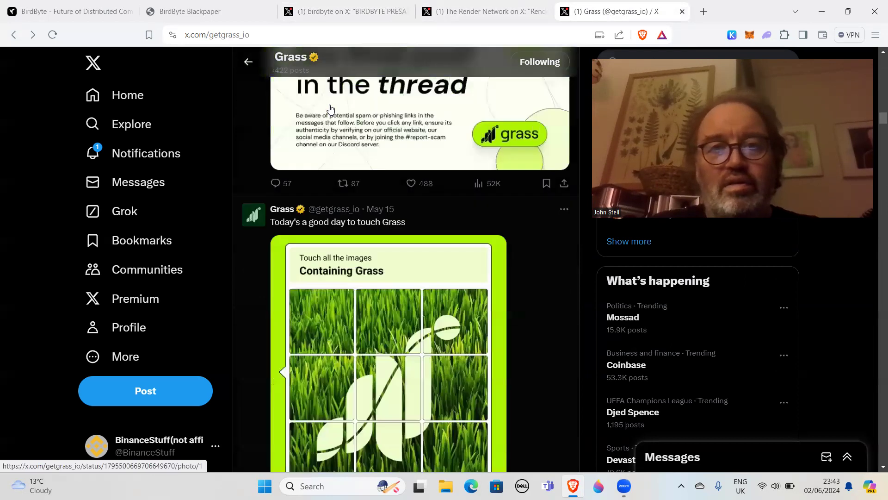
pyautogui.scroll(3)
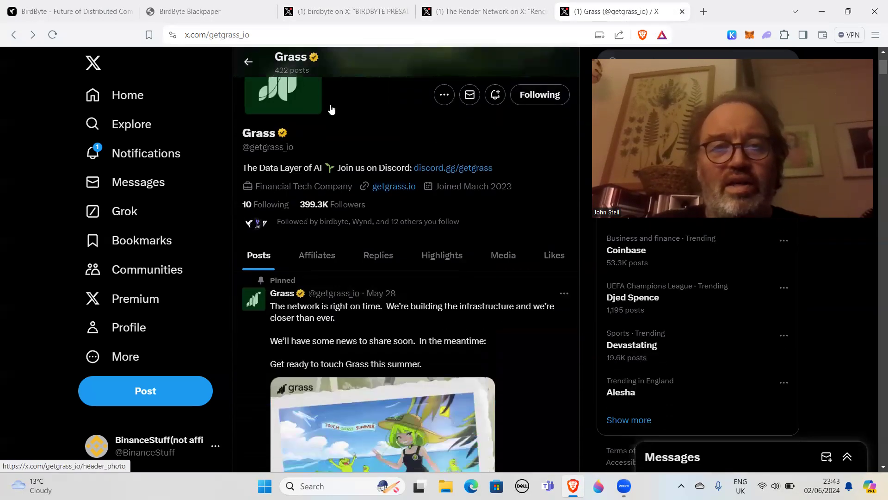
pyautogui.scroll(-3)
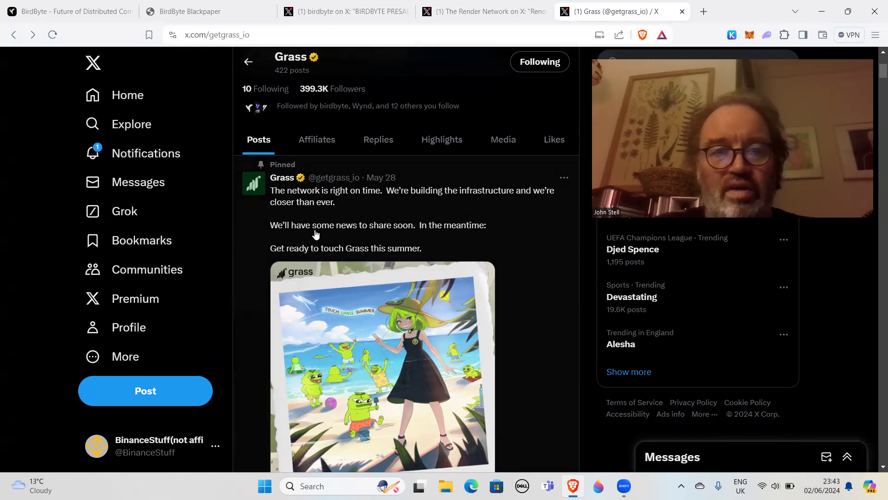
pyautogui.moveTo(318, 259)
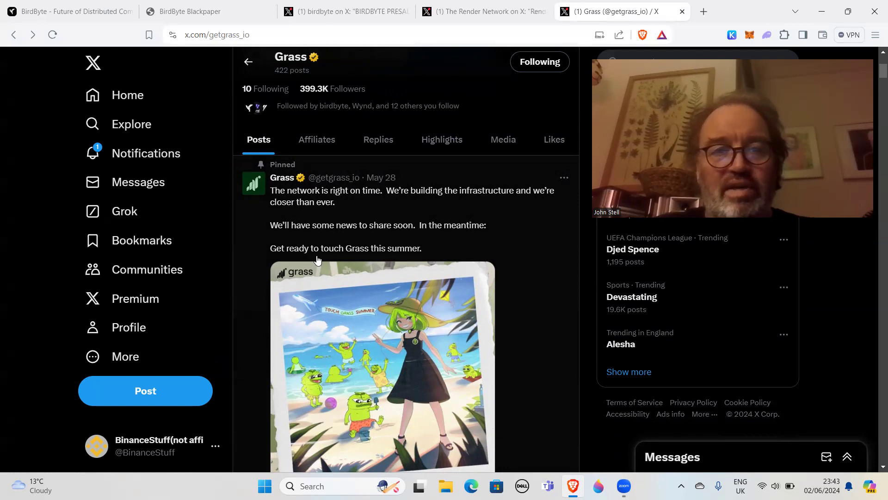
pyautogui.moveTo(414, 259)
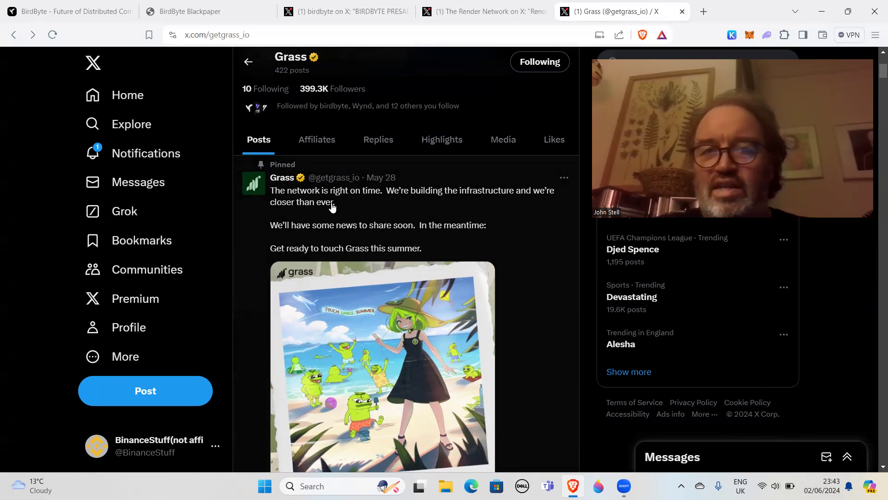
pyautogui.scroll(-3)
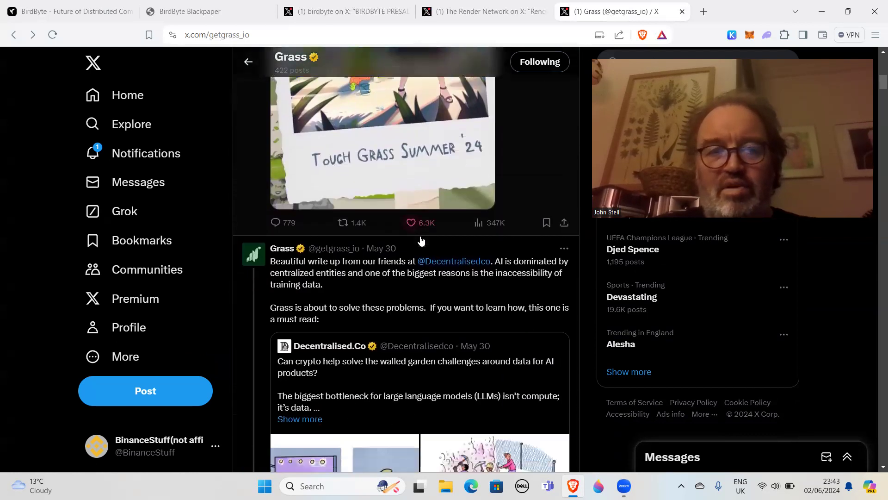
pyautogui.scroll(-3)
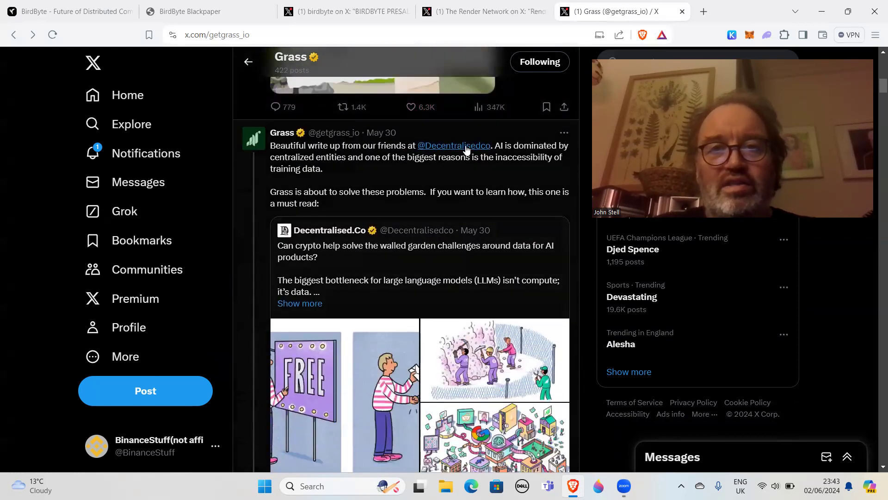
pyautogui.moveTo(504, 161)
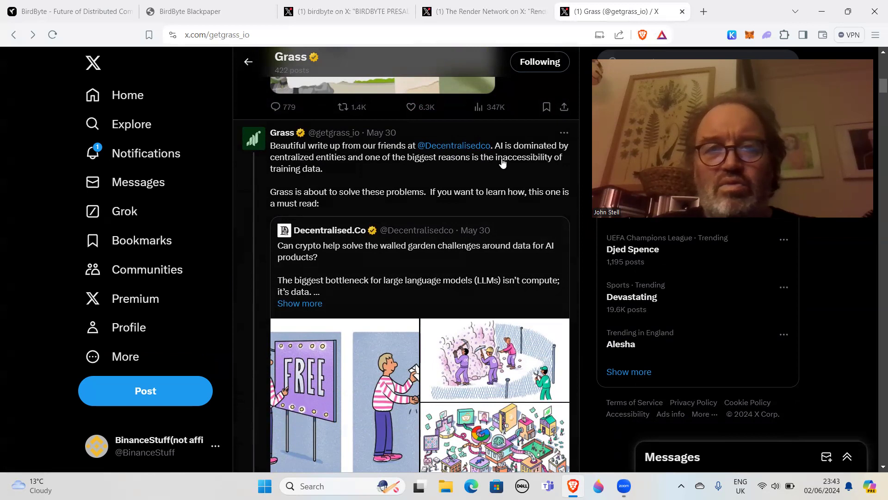
pyautogui.moveTo(337, 162)
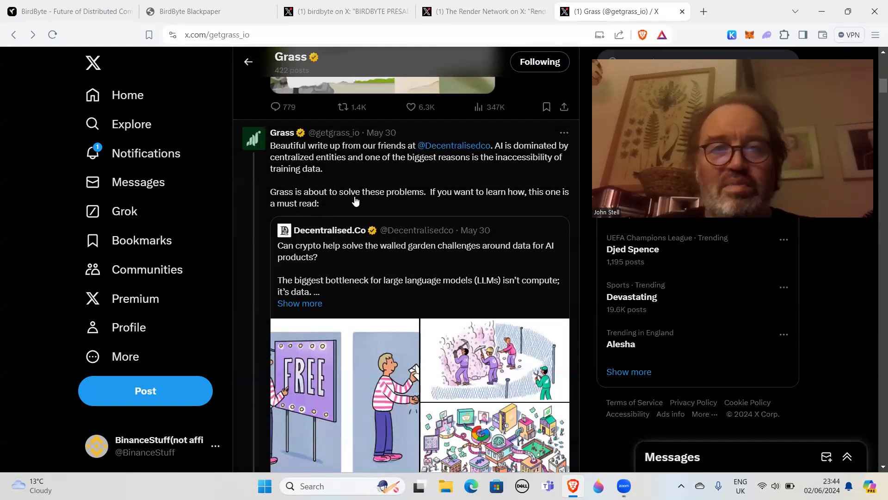
pyautogui.moveTo(551, 197)
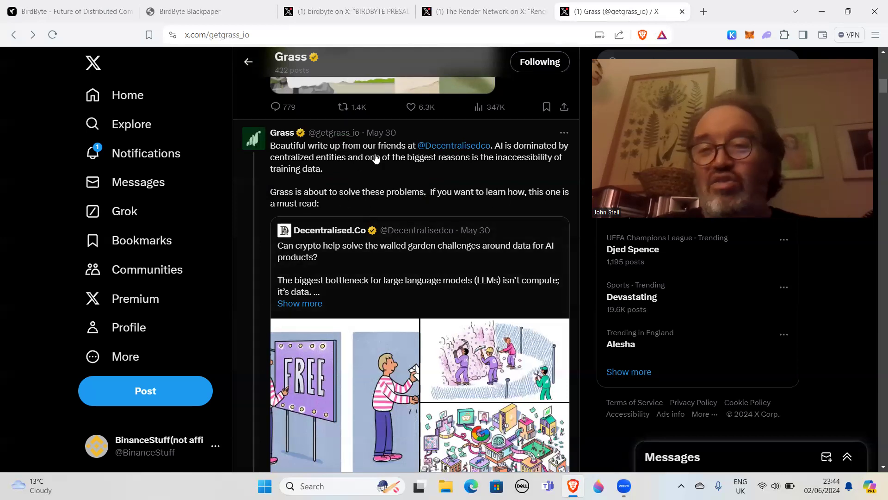
pyautogui.scroll(-3)
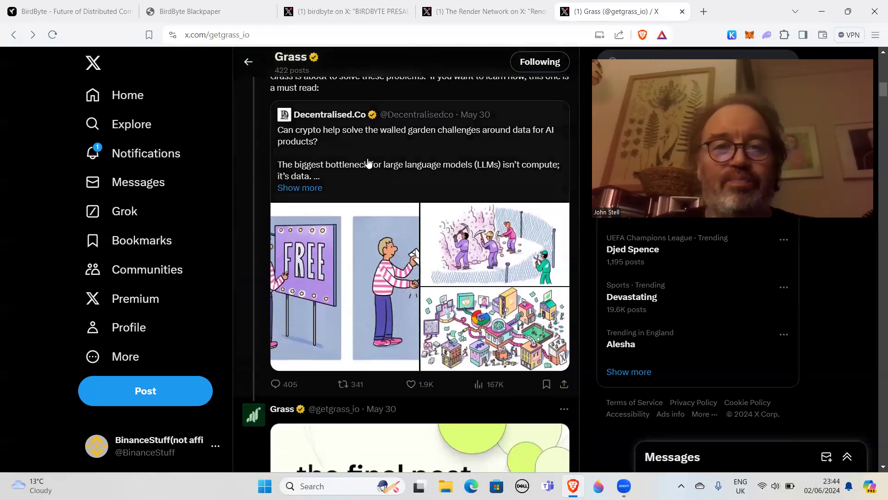
pyautogui.scroll(-3)
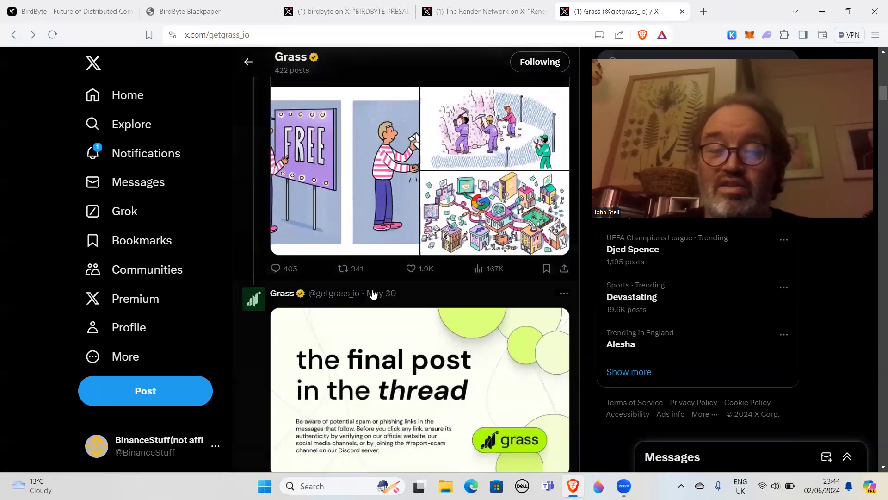
pyautogui.scroll(-3)
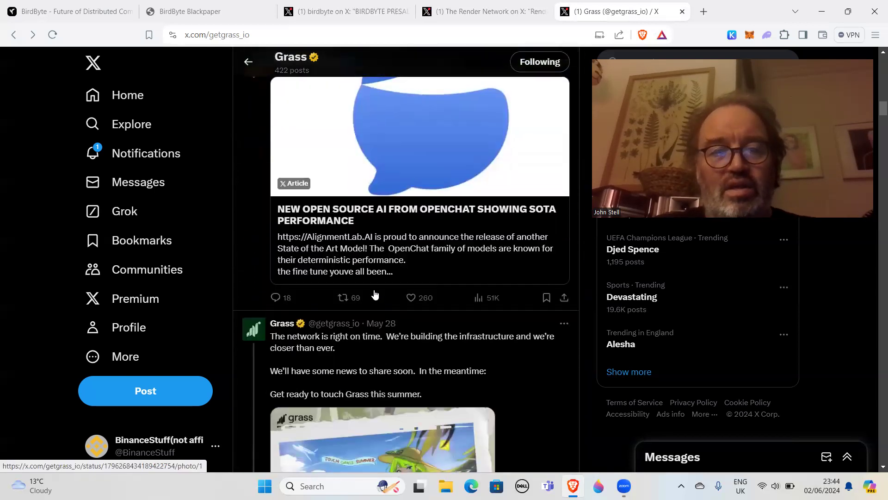
pyautogui.scroll(-3)
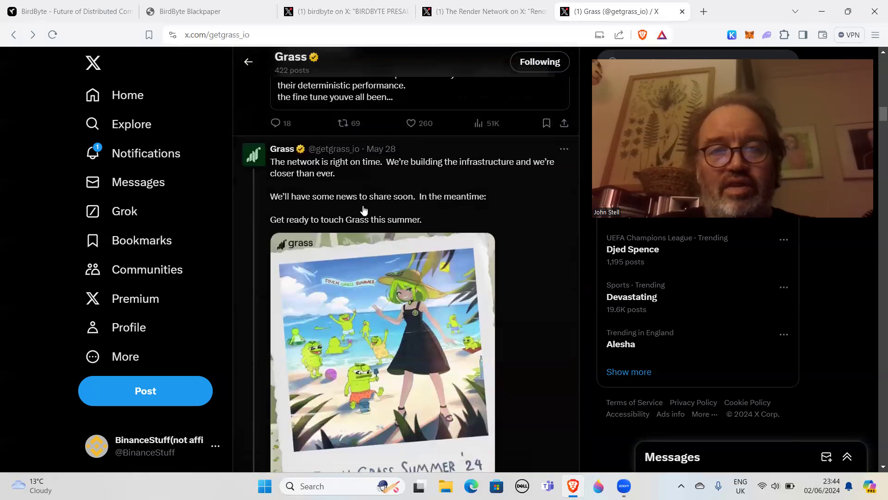
pyautogui.scroll(-3)
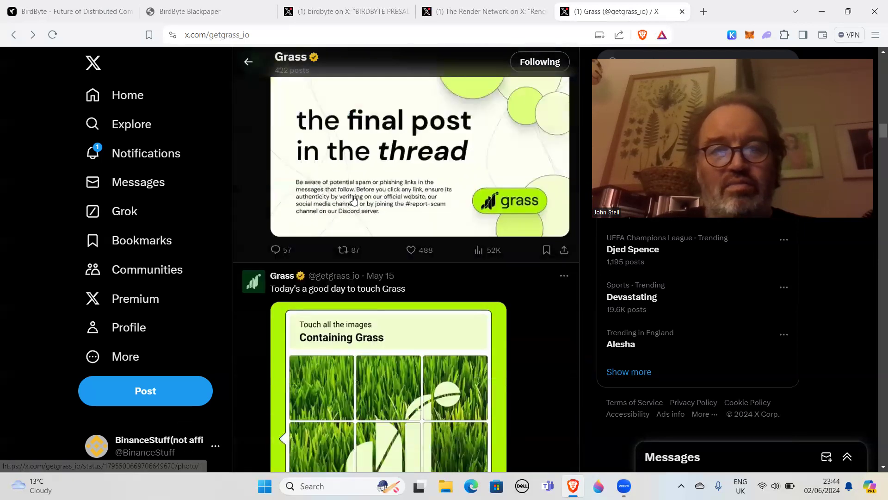
pyautogui.scroll(-3)
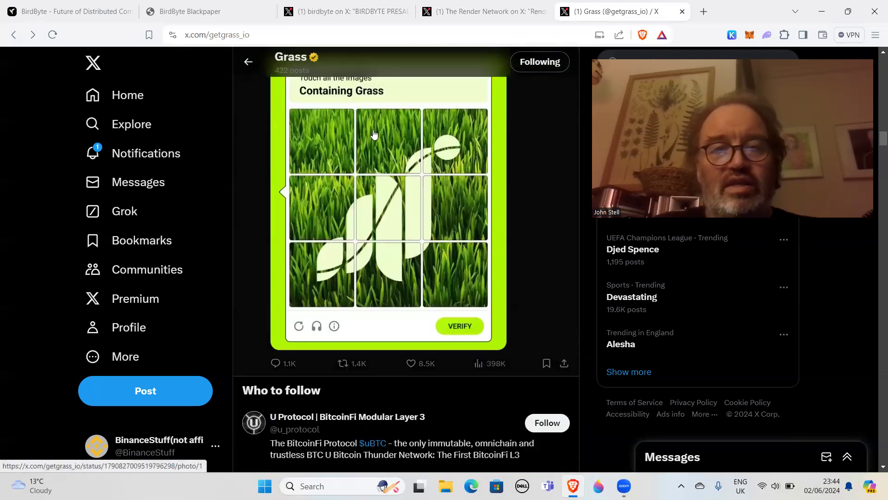
pyautogui.scroll(-3)
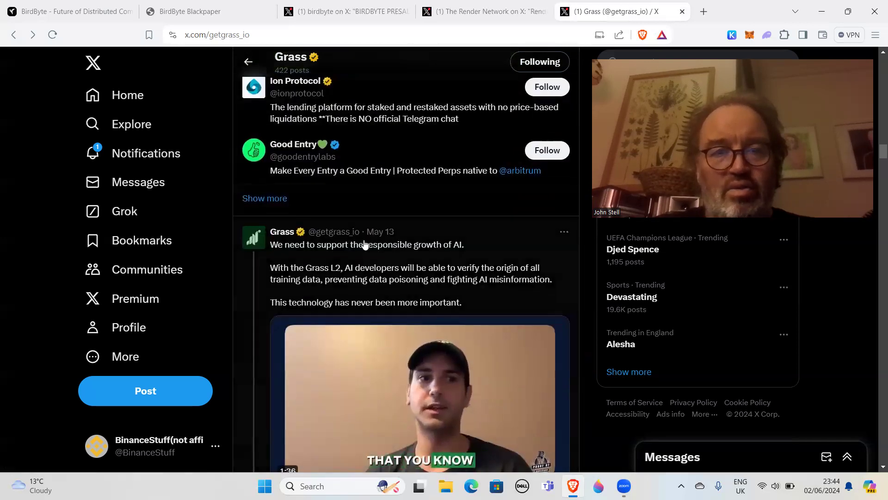
pyautogui.scroll(-3)
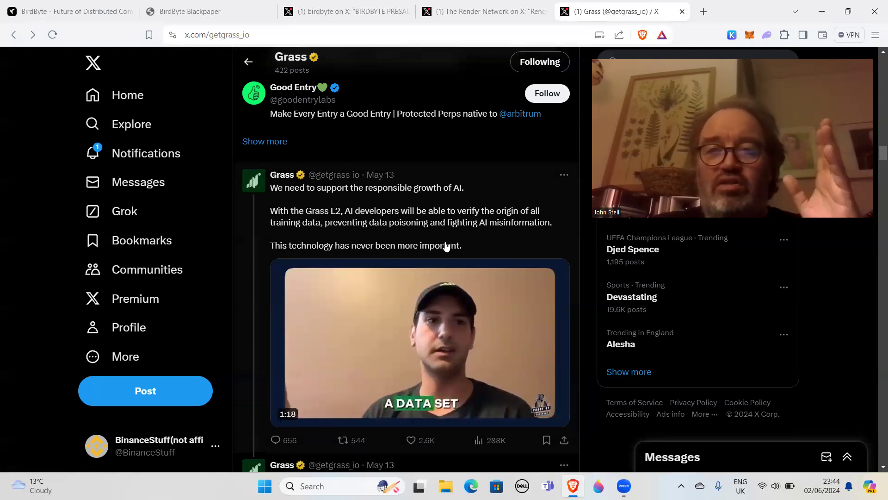
pyautogui.scroll(-3)
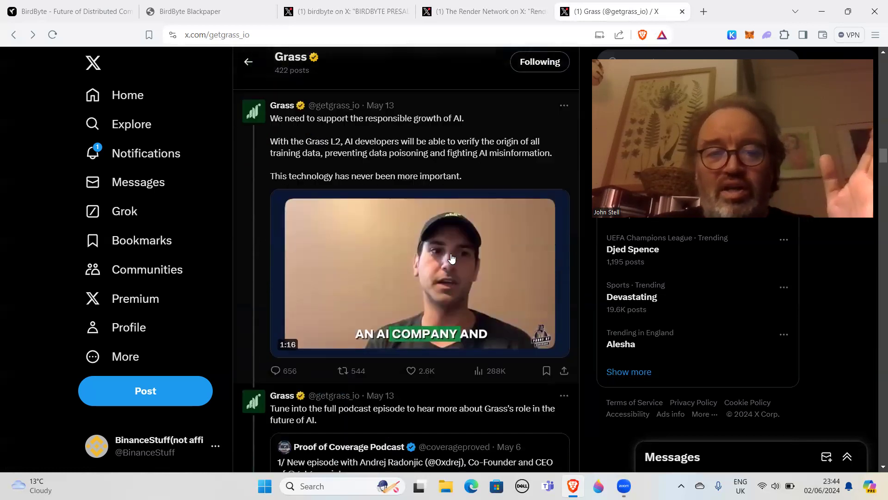
pyautogui.scroll(-3)
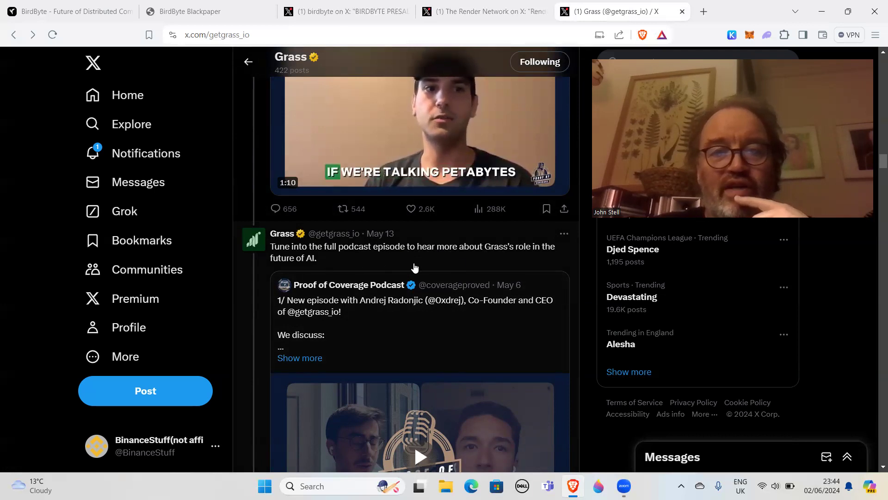
pyautogui.scroll(-3)
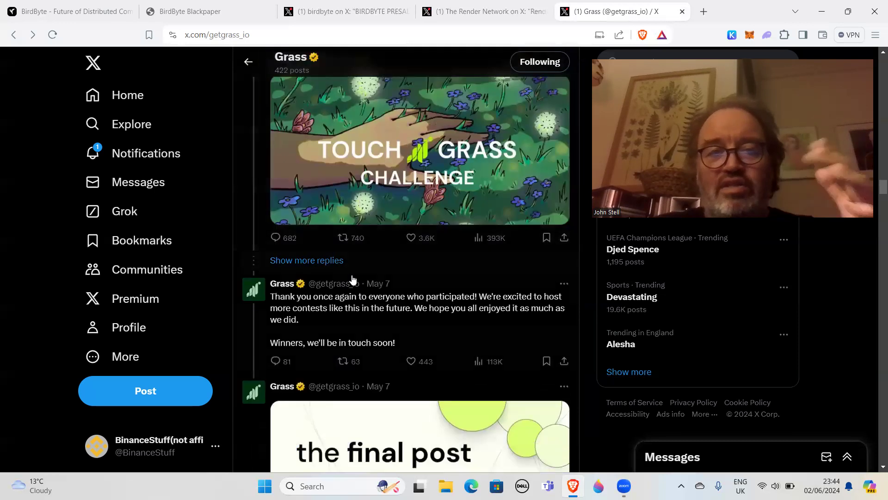
pyautogui.scroll(-3)
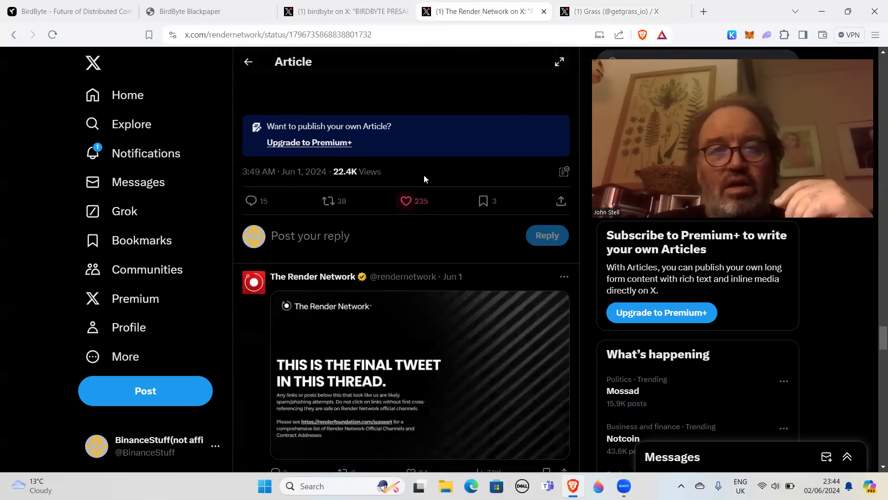
# Scroll through the 'Render Talk: This Week's Highlights' article and back up to its title
pyautogui.scroll(-3)
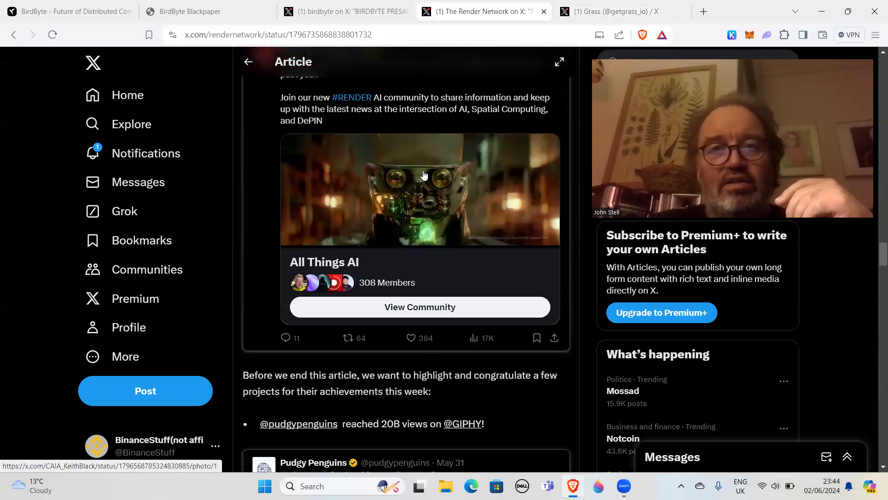
pyautogui.scroll(-3)
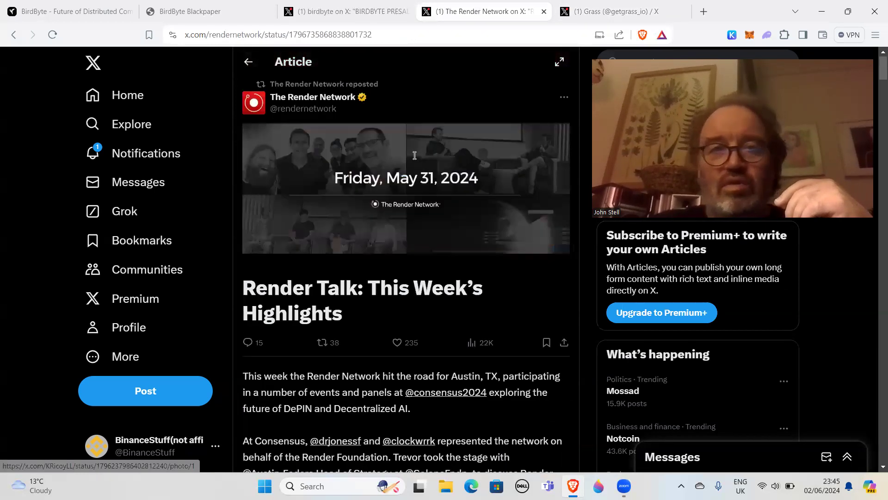
pyautogui.scroll(-3)
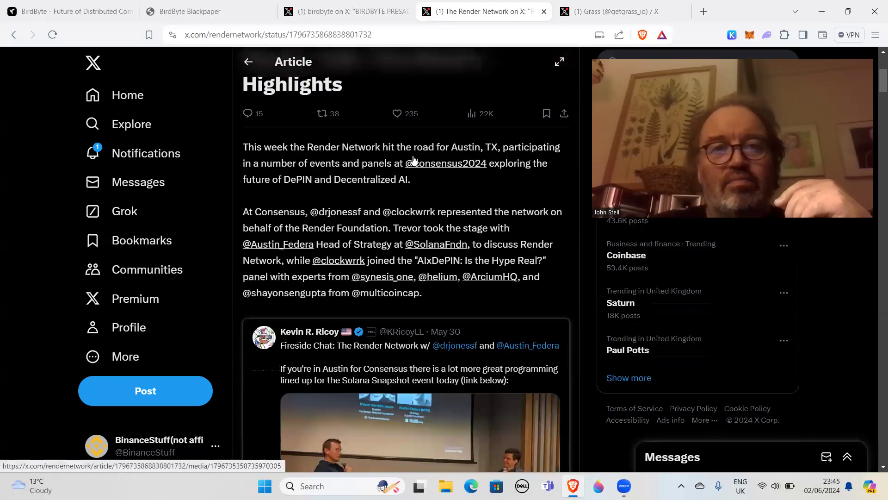
pyautogui.scroll(3)
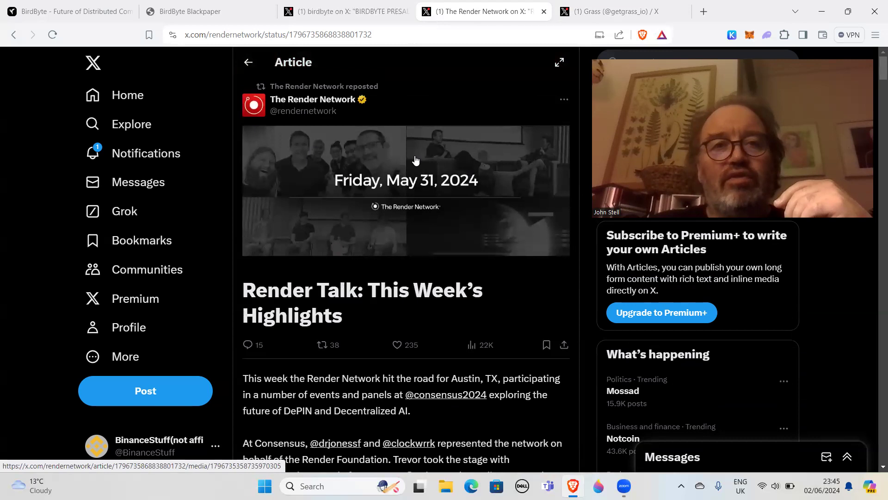
pyautogui.click(312, 99)
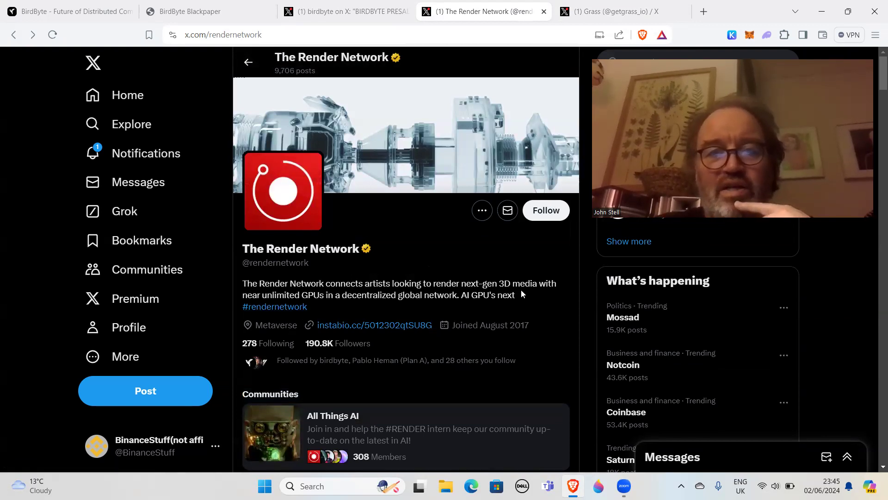
pyautogui.moveTo(335, 292)
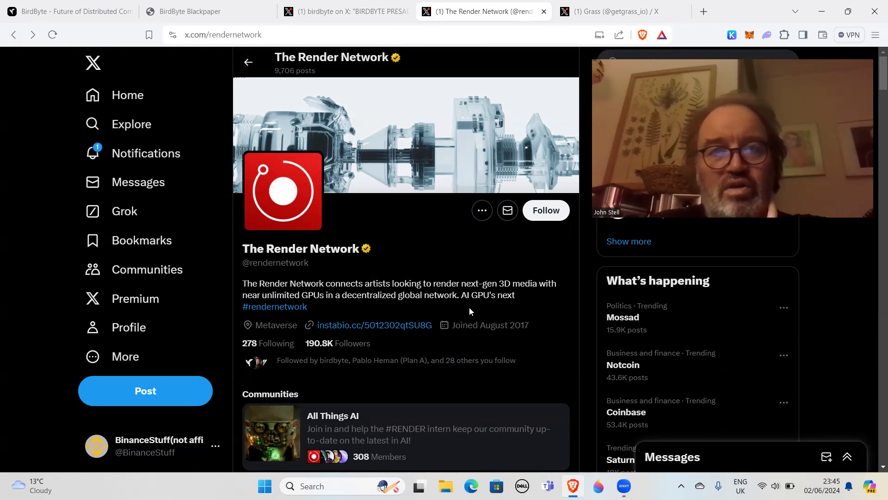
pyautogui.scroll(-3)
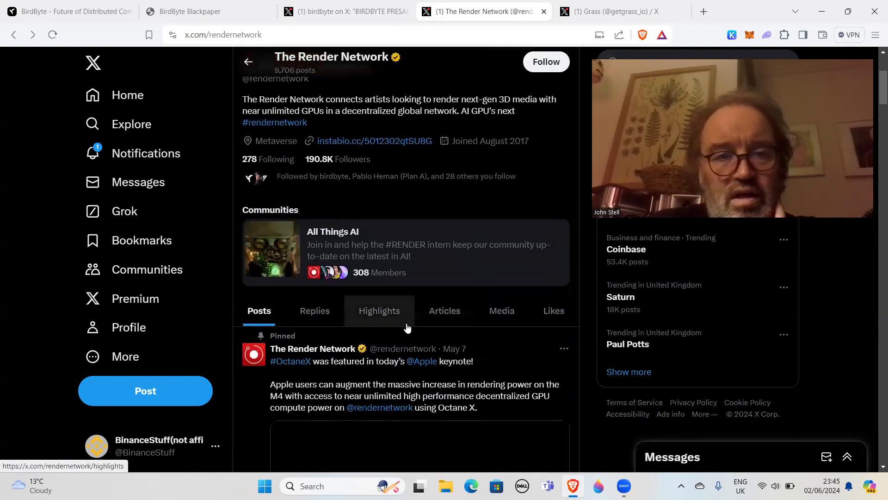
pyautogui.scroll(-3)
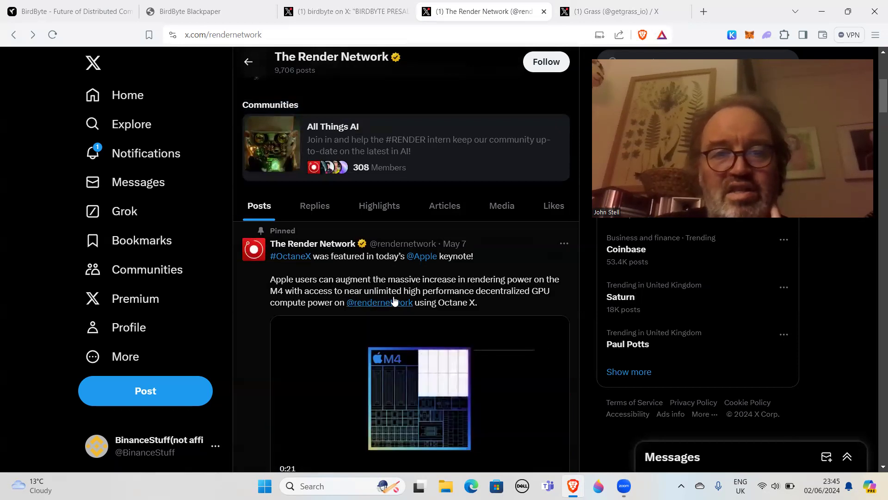
pyautogui.moveTo(548, 299)
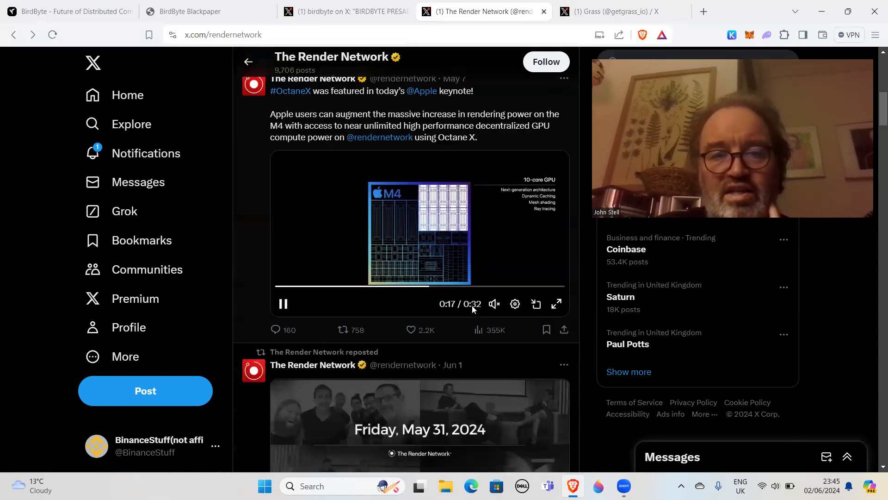
# Scroll past the Render Talk, RNP-000 vote and GRAVITY posts to the Exabits DeAI Day repost
pyautogui.scroll(-3)
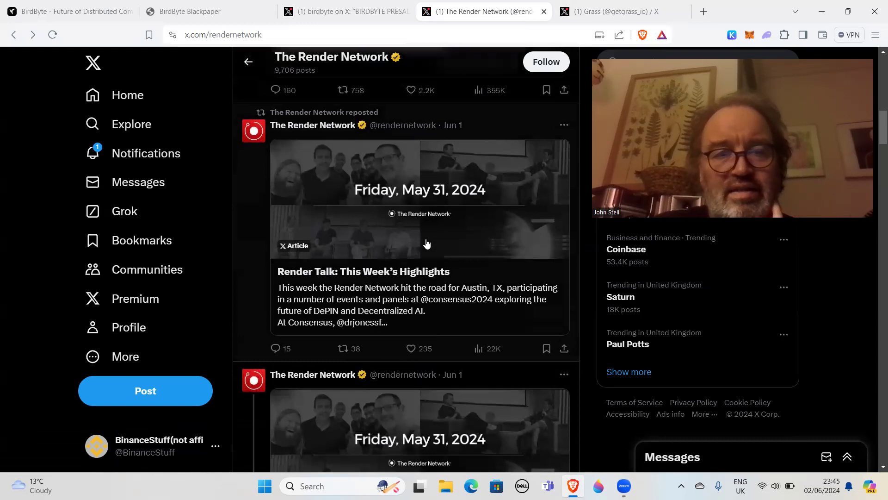
pyautogui.moveTo(410, 295)
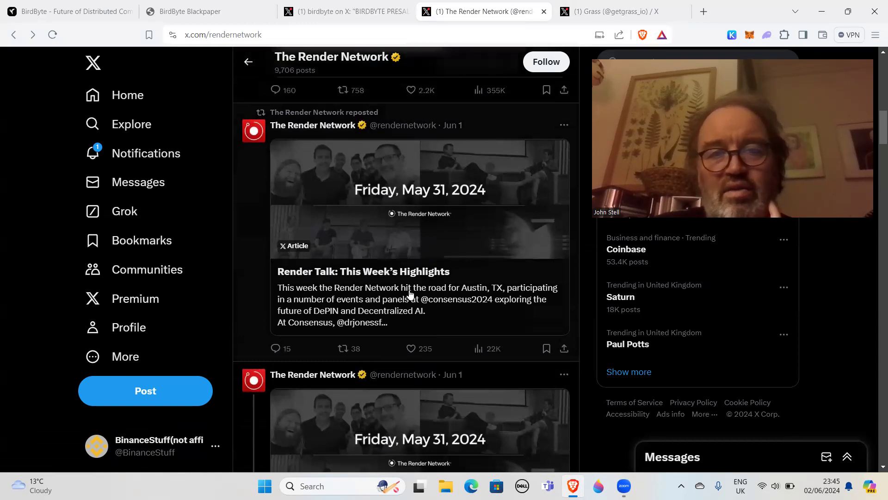
pyautogui.moveTo(515, 294)
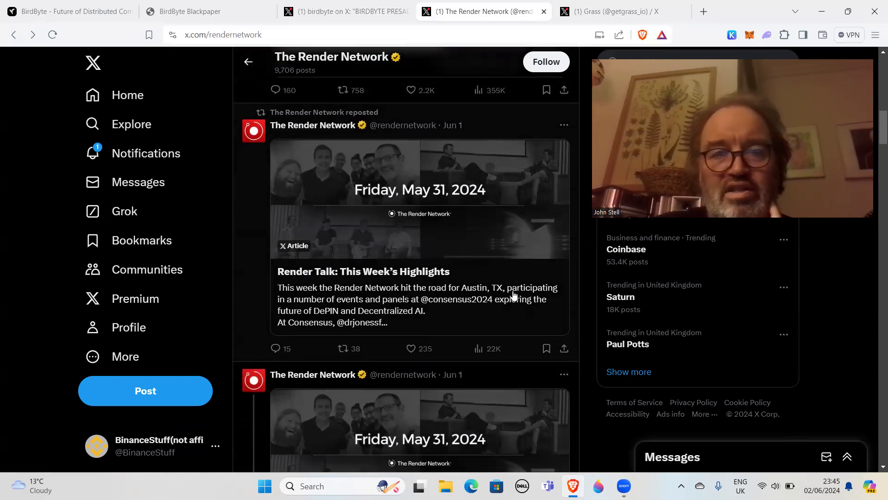
pyautogui.moveTo(385, 313)
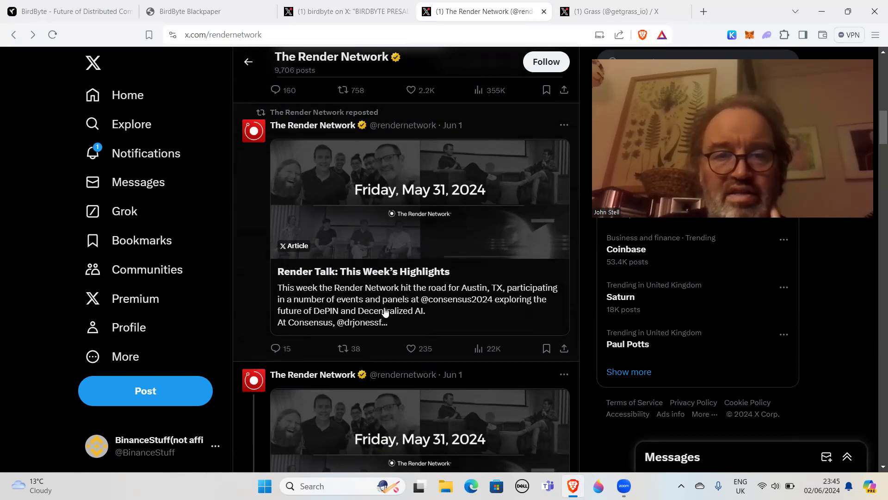
pyautogui.scroll(-3)
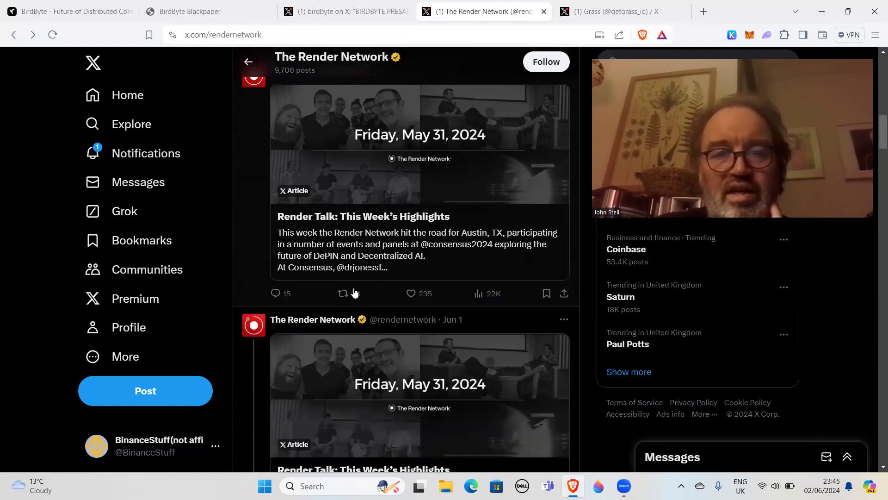
pyautogui.scroll(-3)
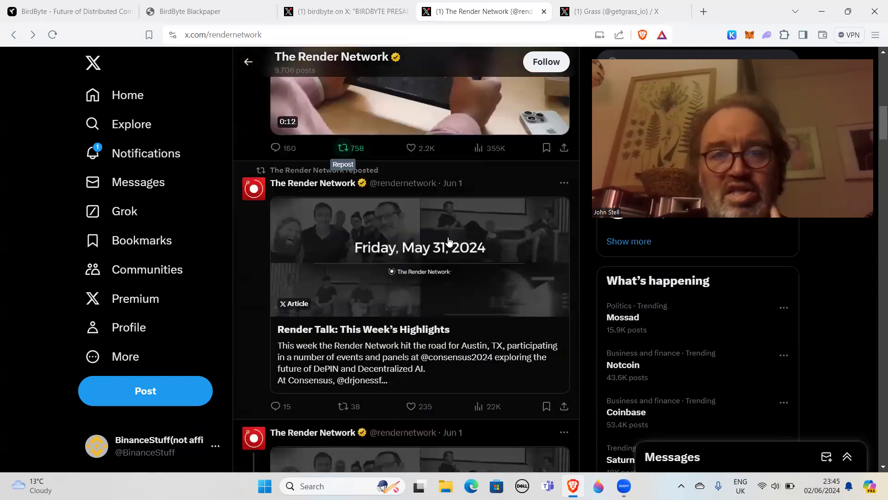
pyautogui.scroll(-3)
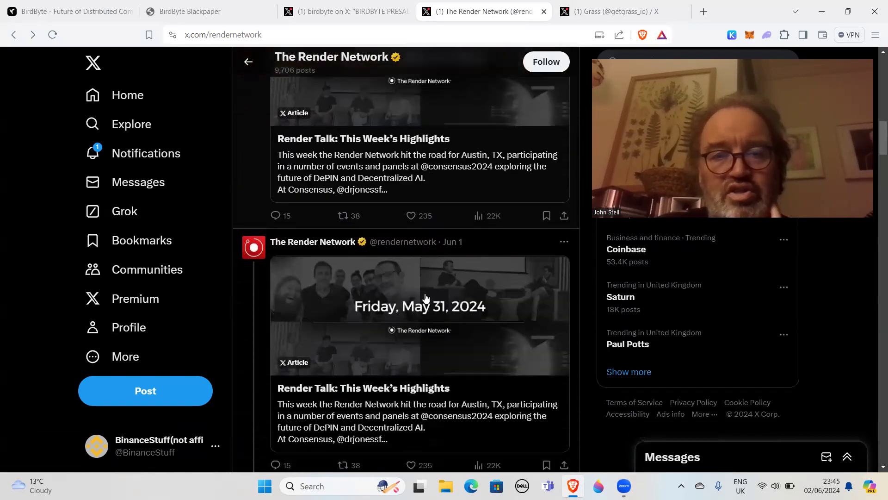
pyautogui.scroll(-3)
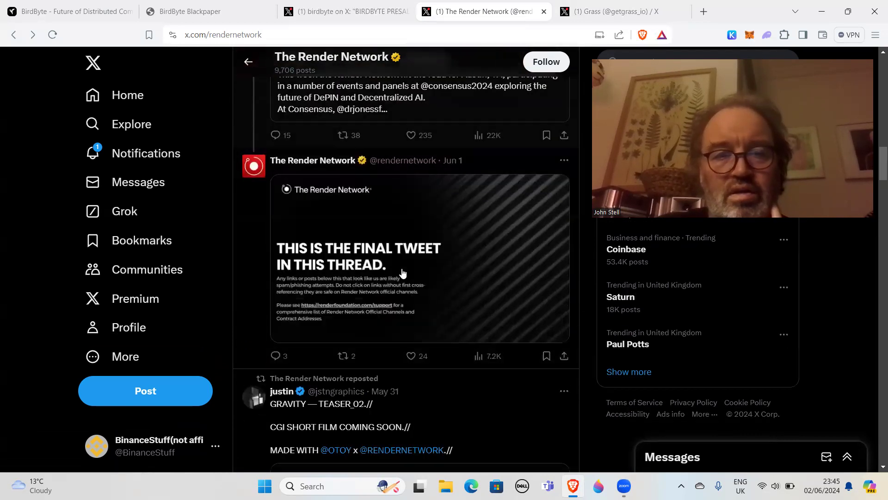
pyautogui.scroll(-3)
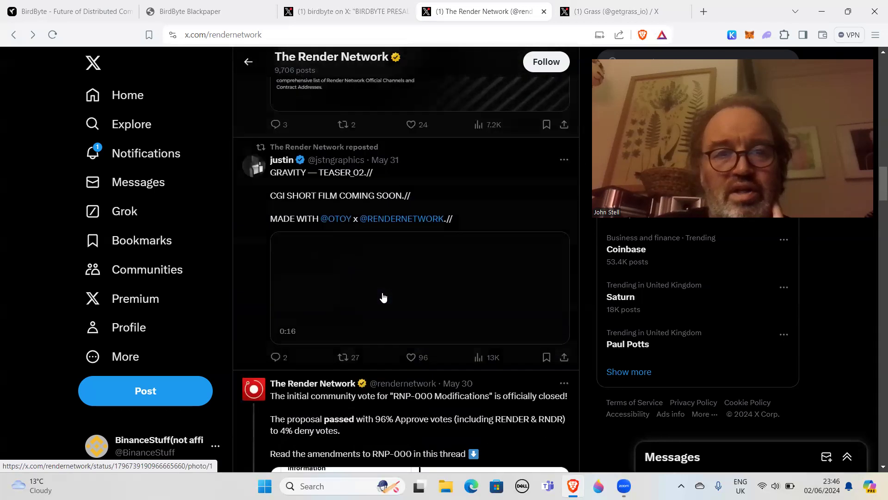
pyautogui.scroll(-3)
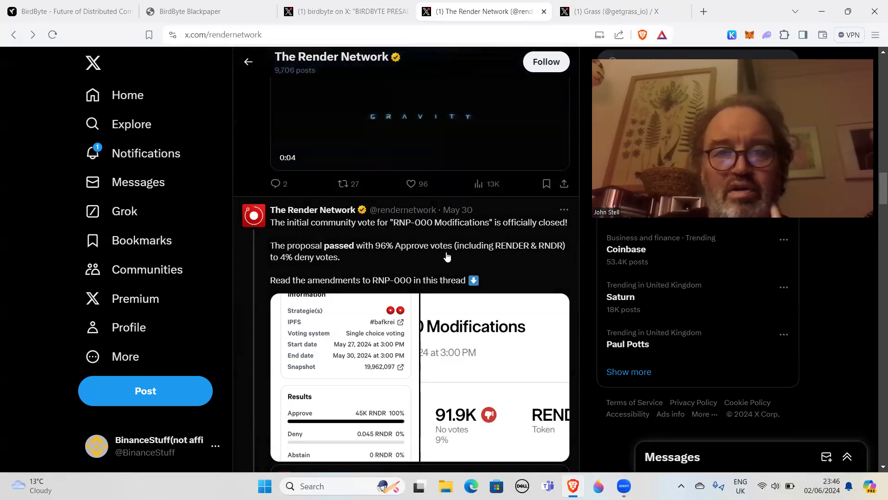
pyautogui.scroll(-3)
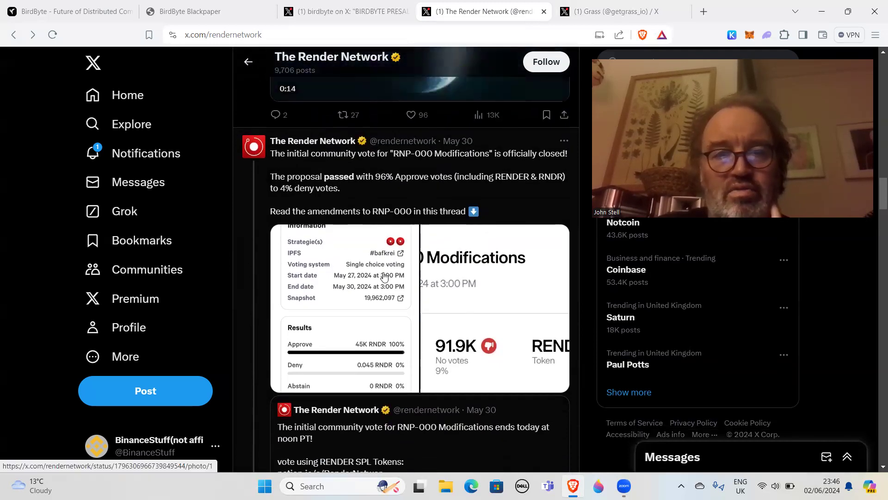
pyautogui.scroll(-3)
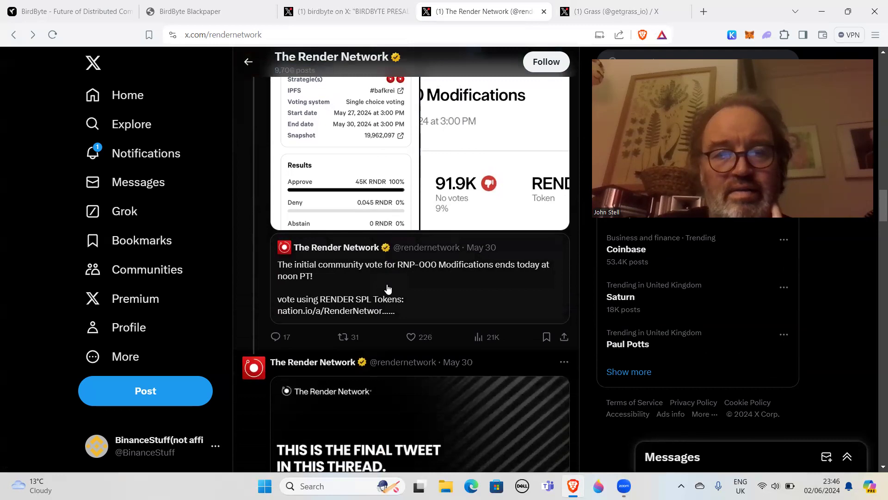
pyautogui.scroll(-3)
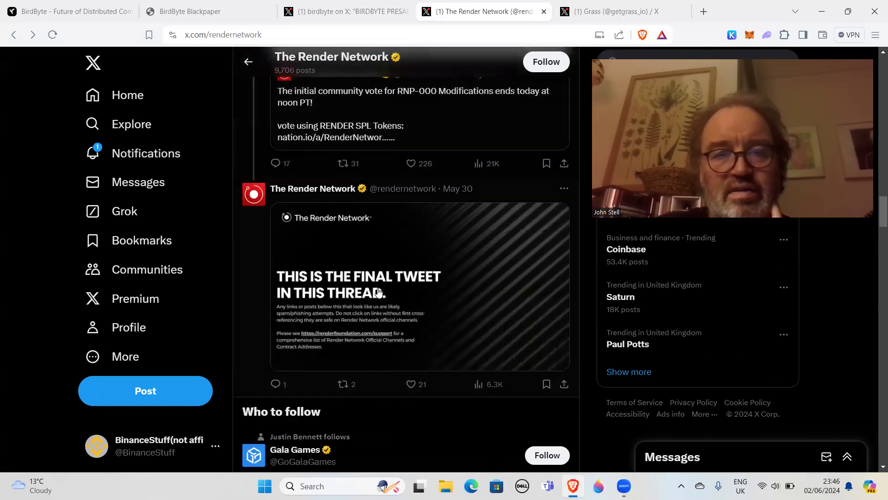
pyautogui.scroll(-3)
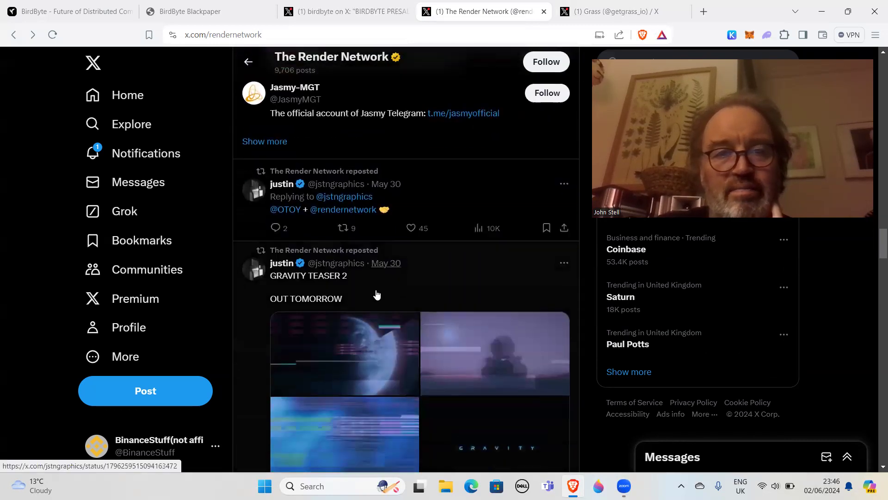
pyautogui.scroll(-3)
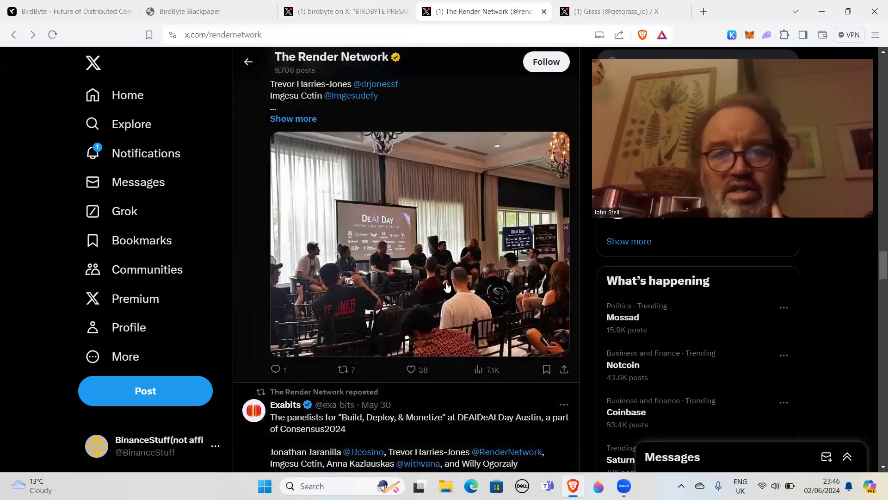
pyautogui.scroll(-3)
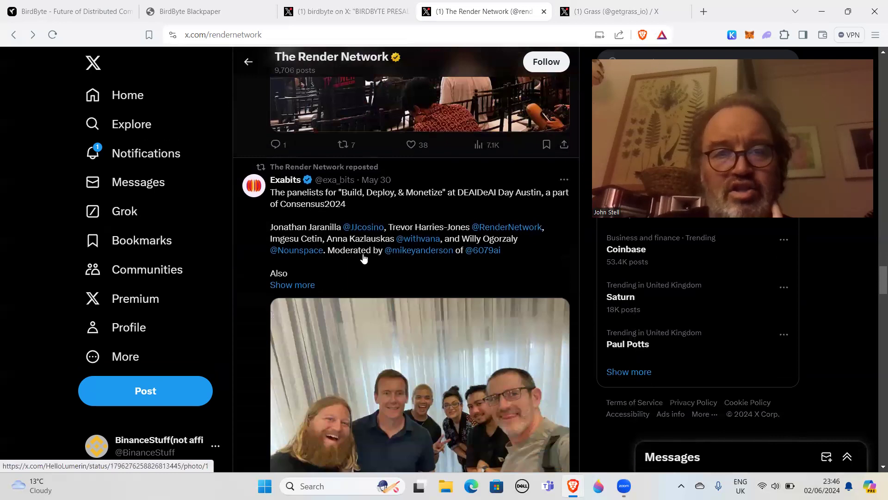
pyautogui.scroll(-3)
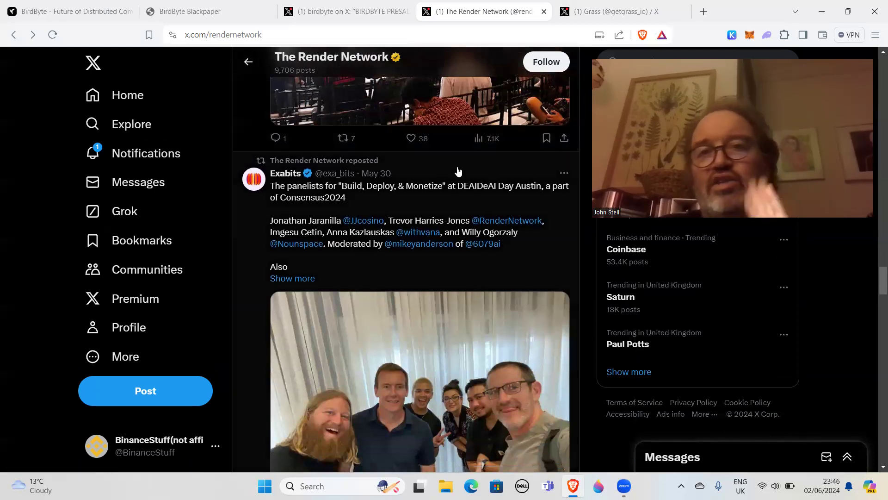
pyautogui.moveTo(455, 178)
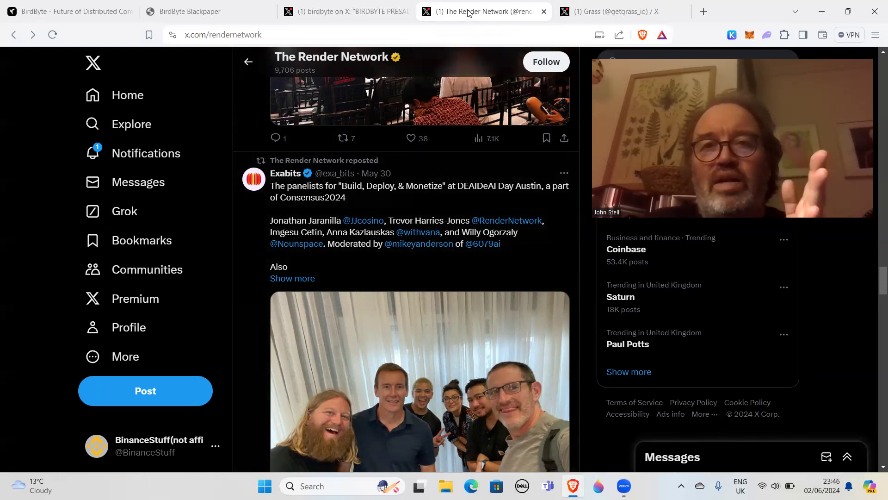
# Return to birdbyte's 'BIRDBYTE PRESALE' post on X
pyautogui.click(613, 11)
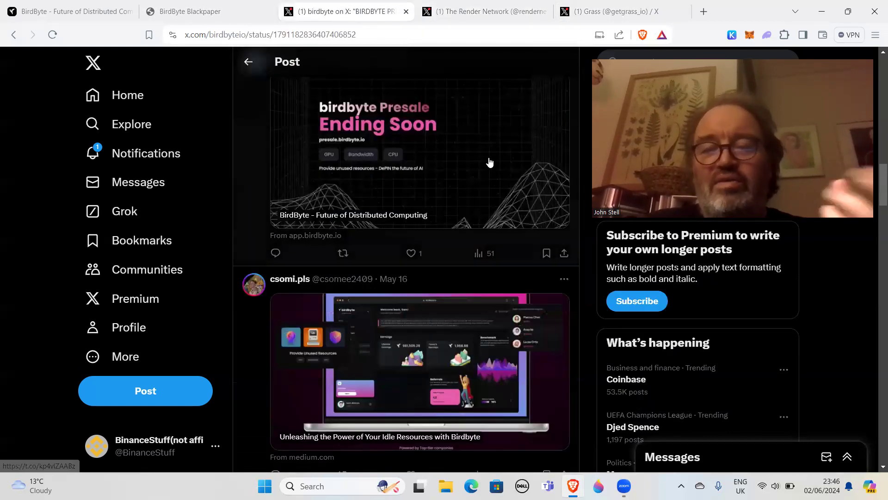
pyautogui.moveTo(484, 148)
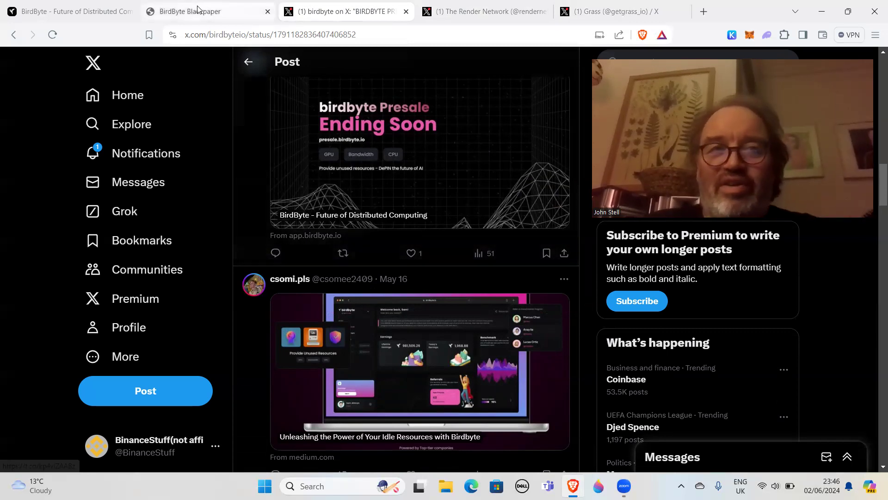
pyautogui.click(191, 11)
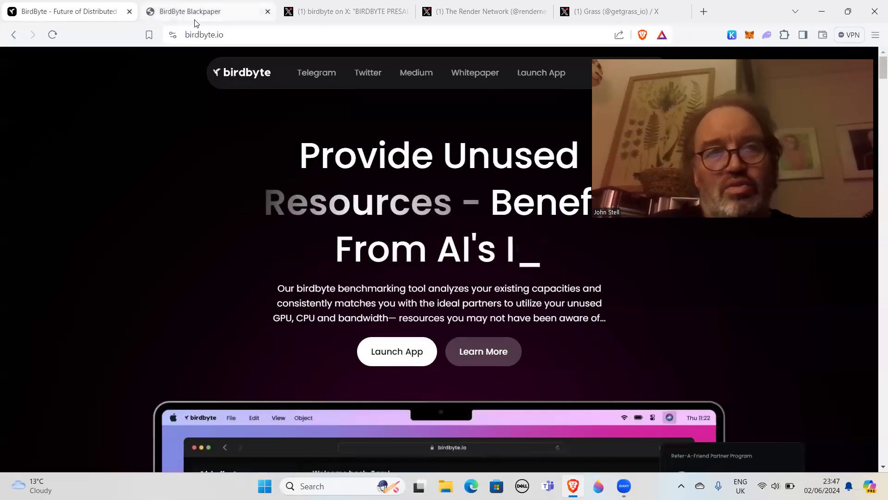
pyautogui.click(205, 11)
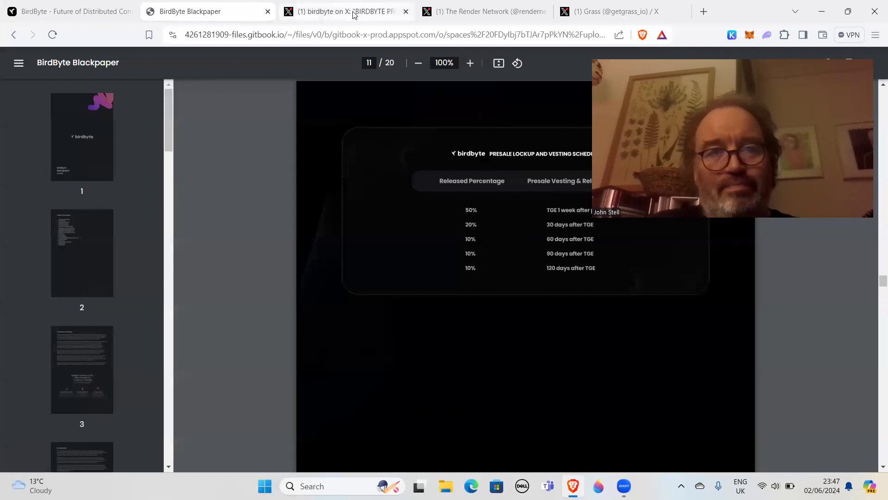
pyautogui.click(348, 11)
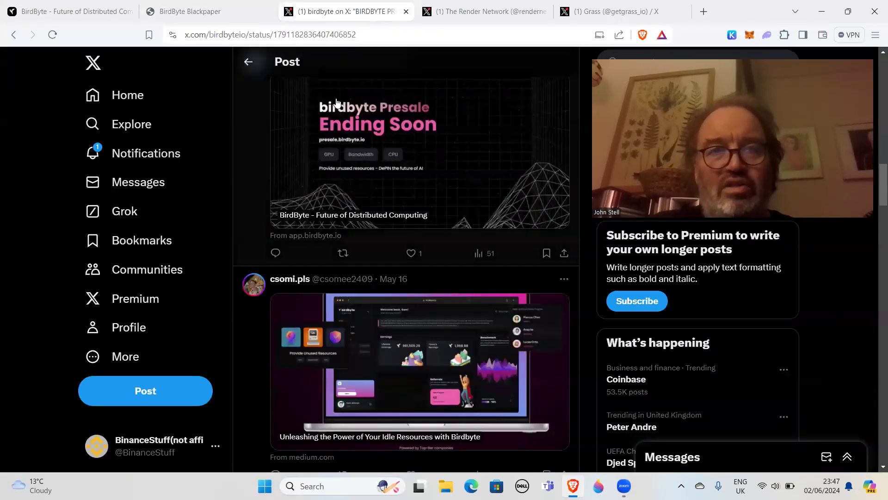
pyautogui.moveTo(414, 177)
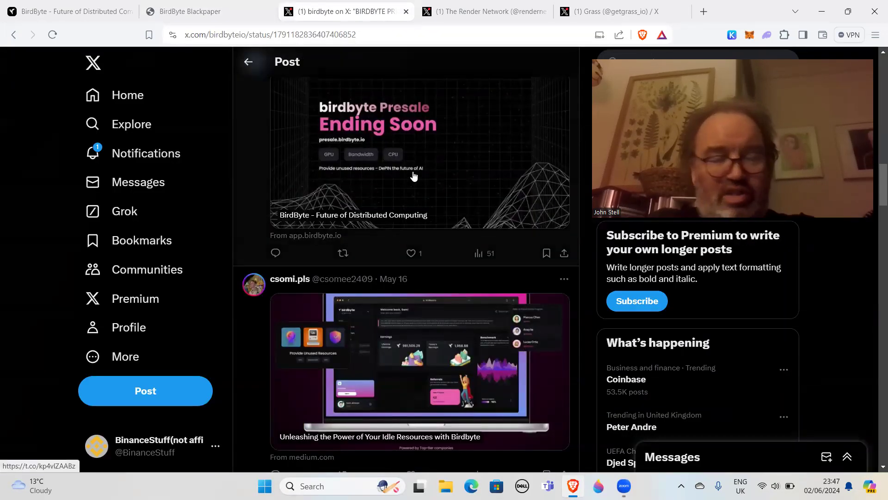